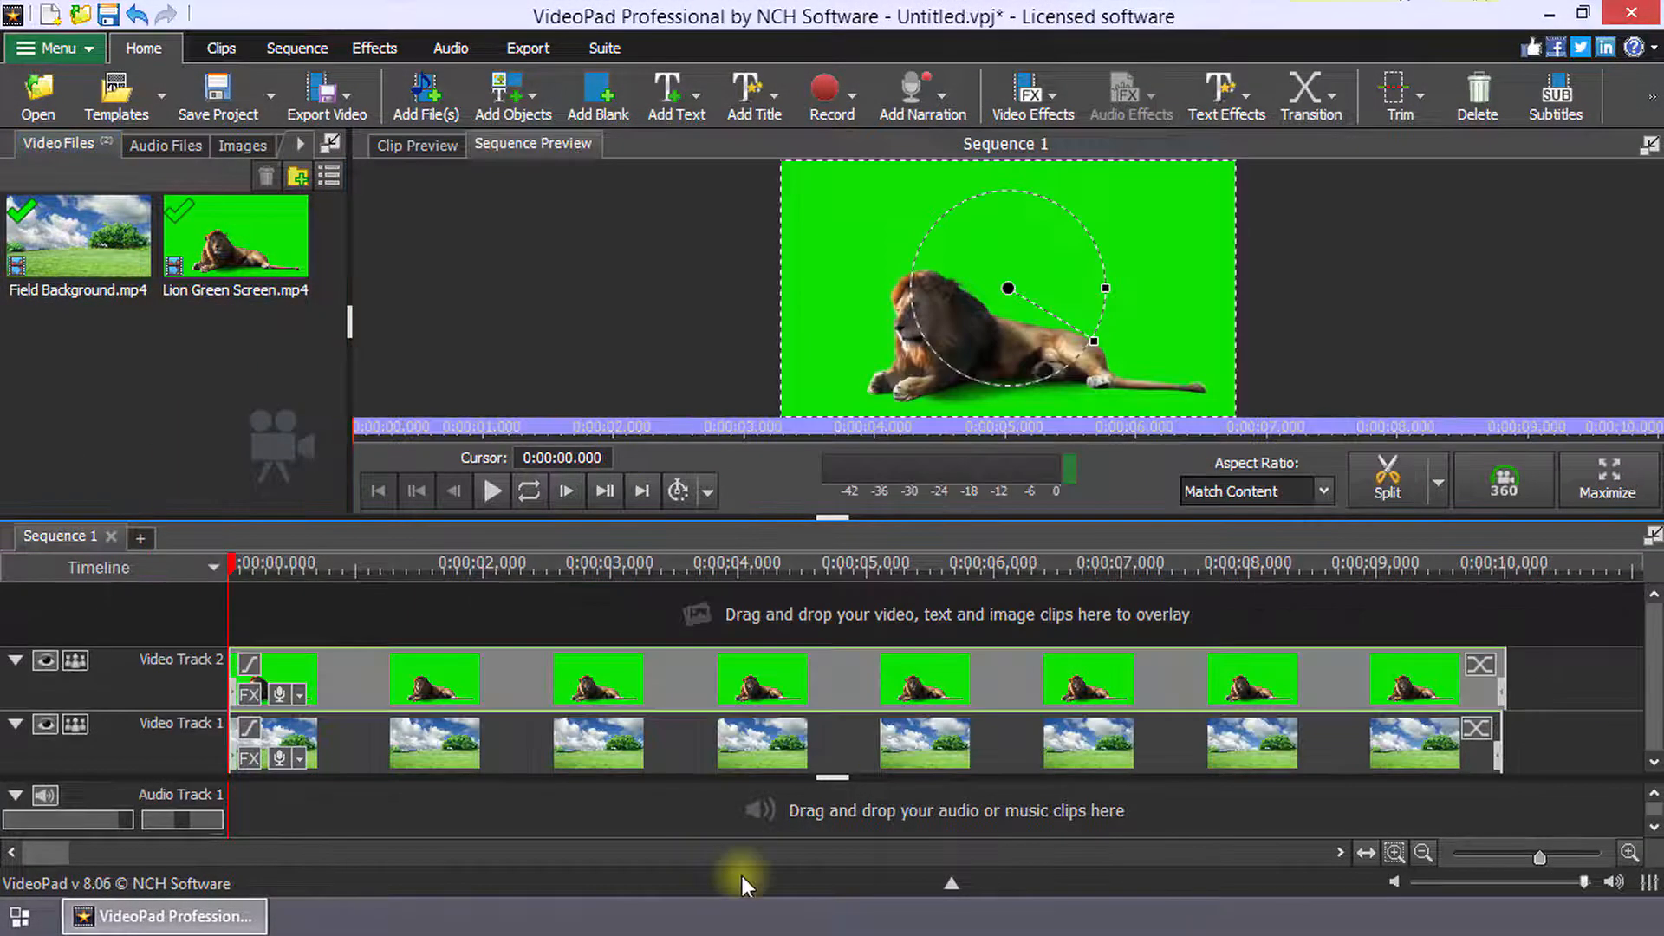
mouse_move(504, 822)
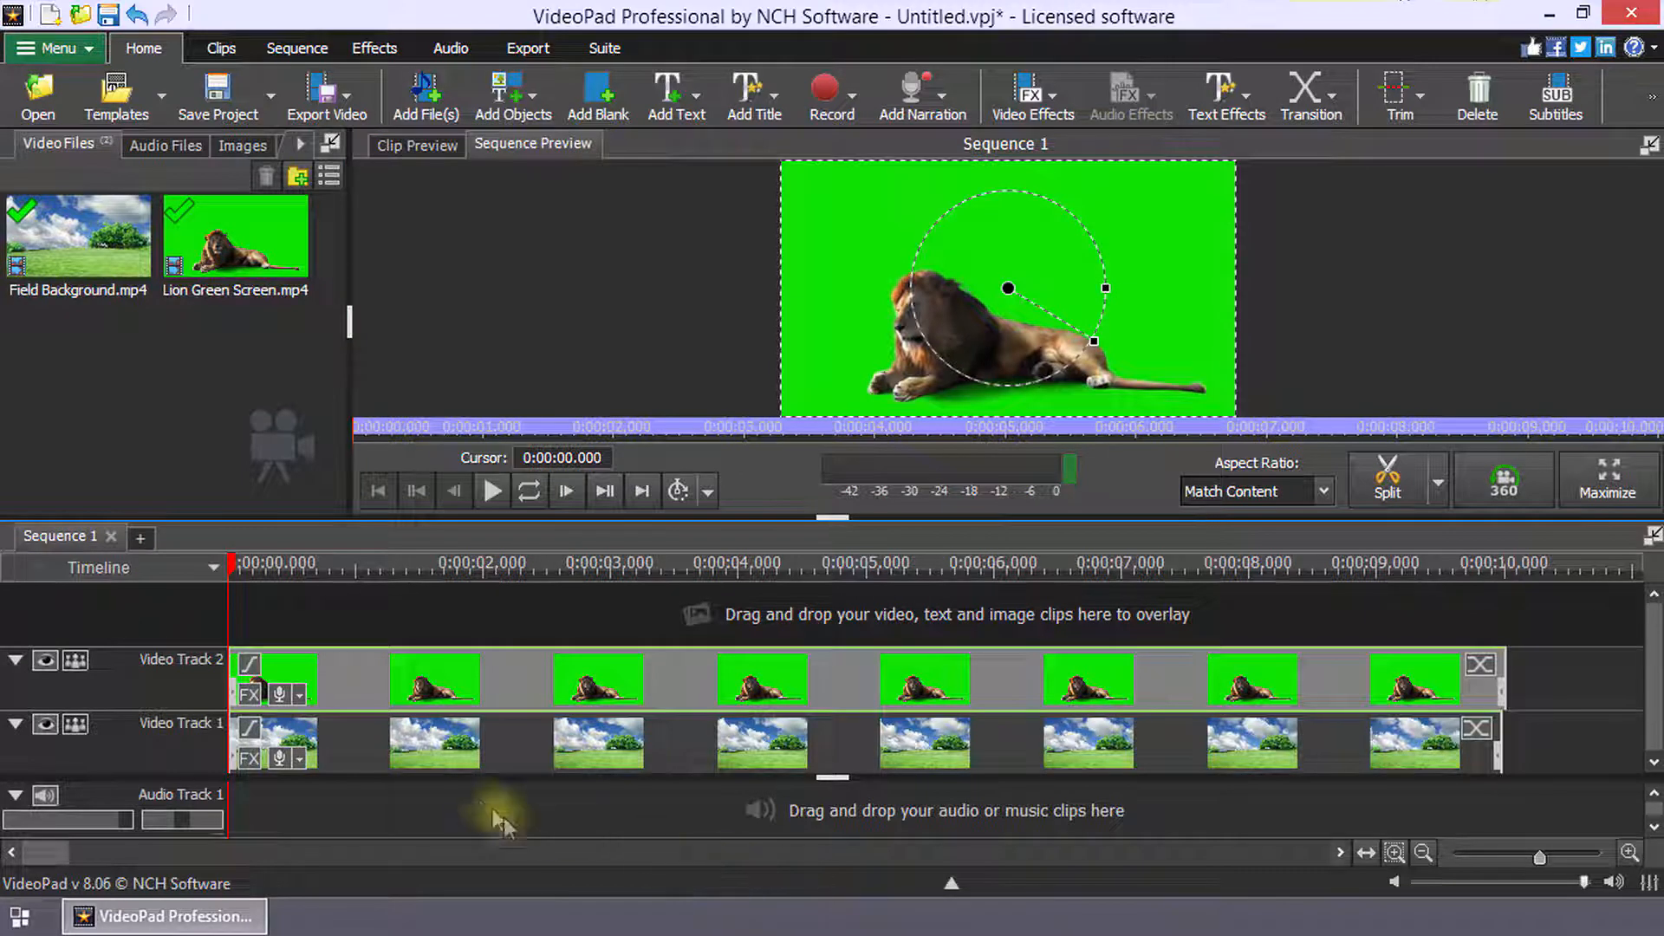
Key the lion clip with Green Screen: sampled green, threshold 75, fading 20, feathering 15
click(250, 693)
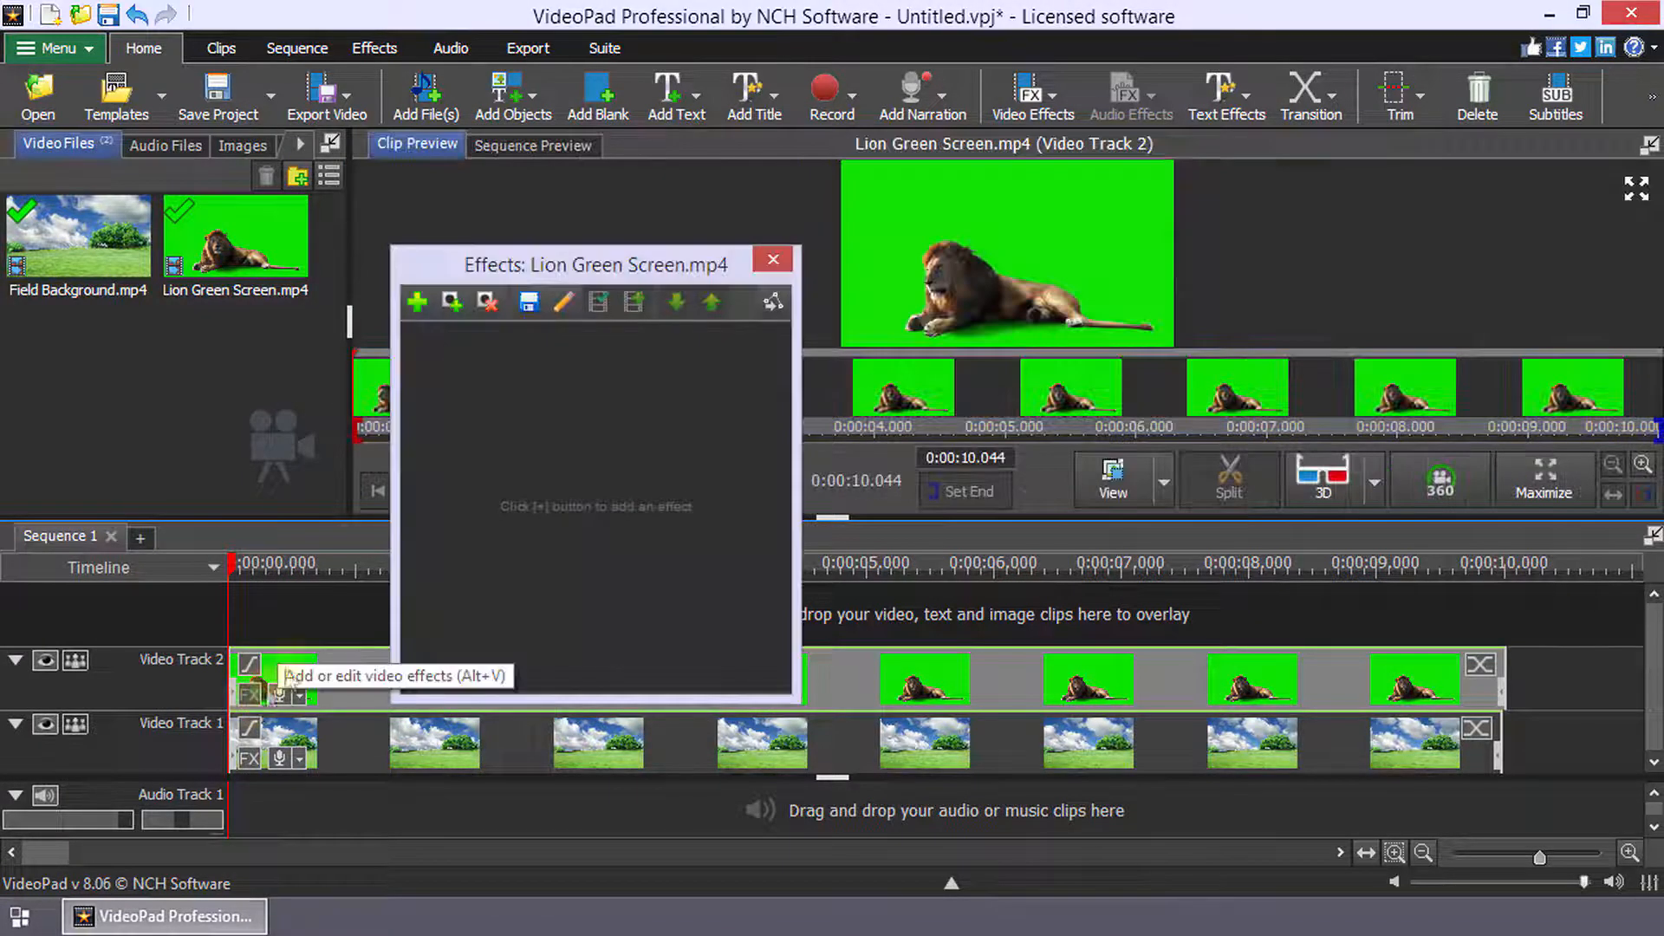
click(417, 303)
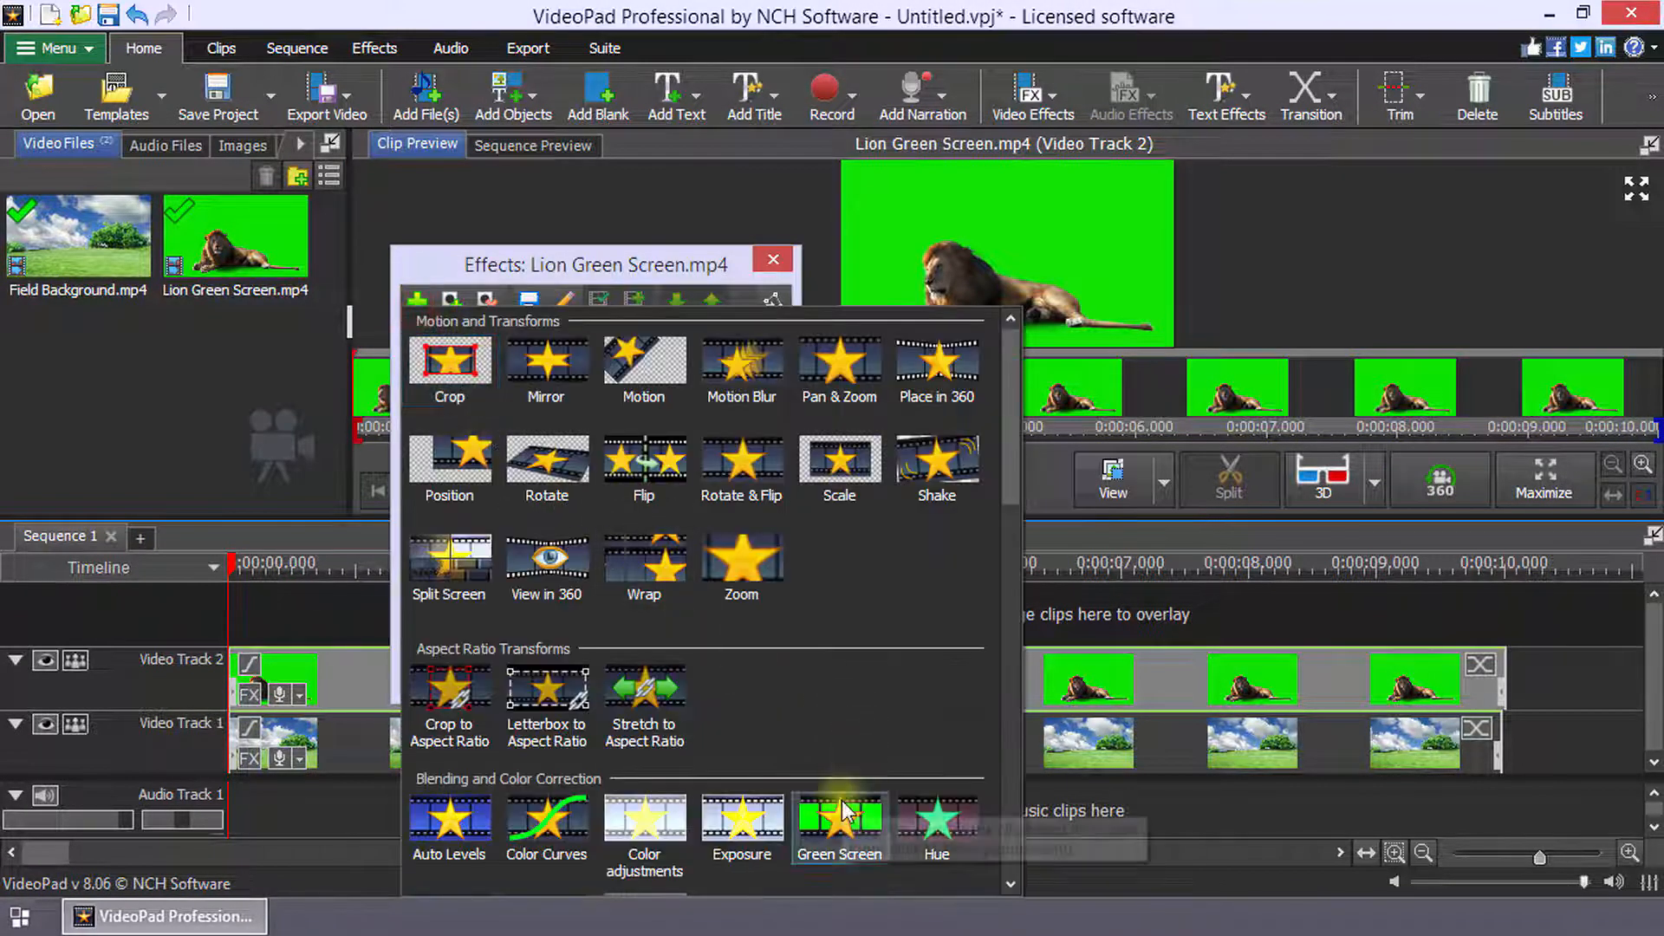
click(838, 826)
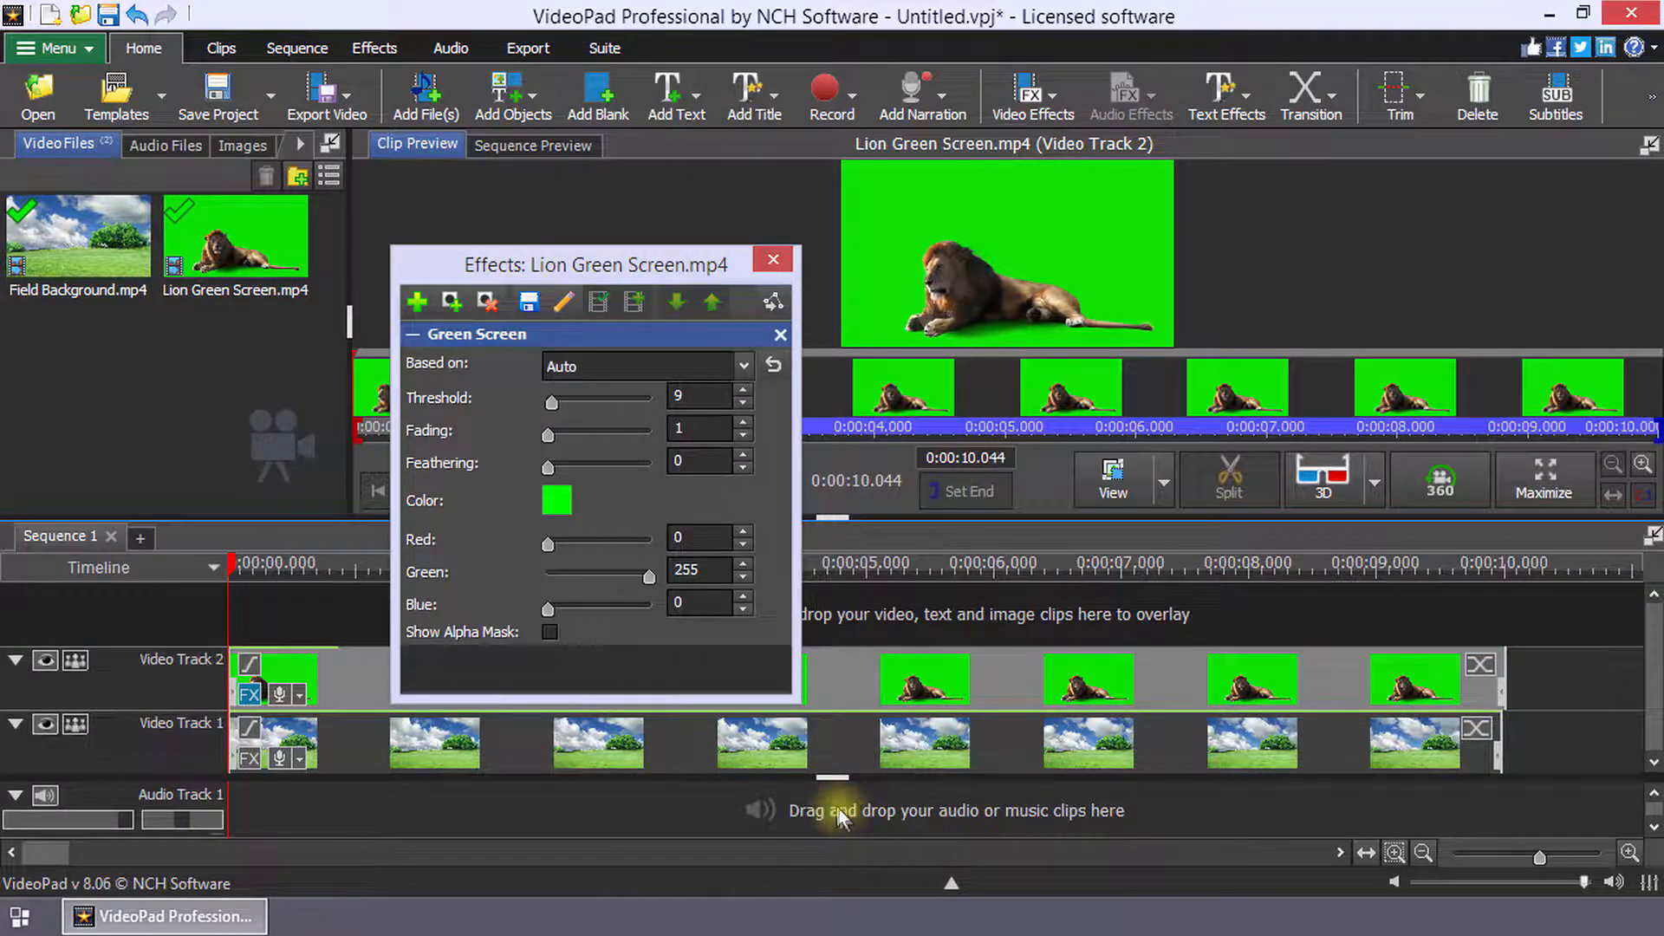
click(907, 222)
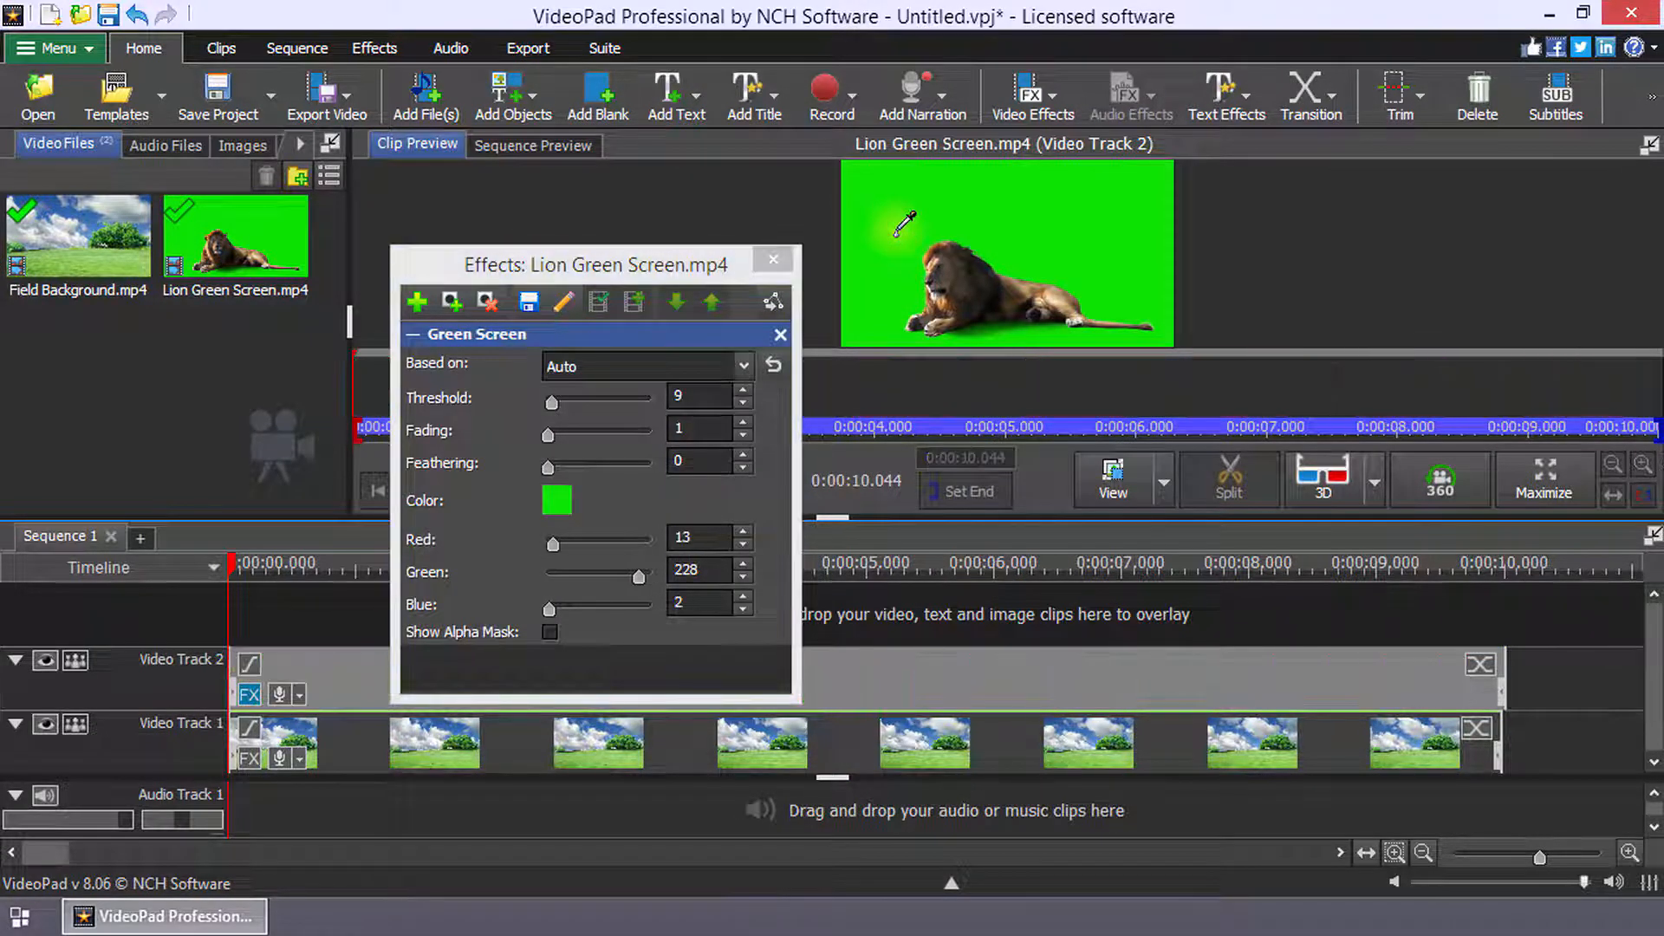
drag(546, 401, 578, 401)
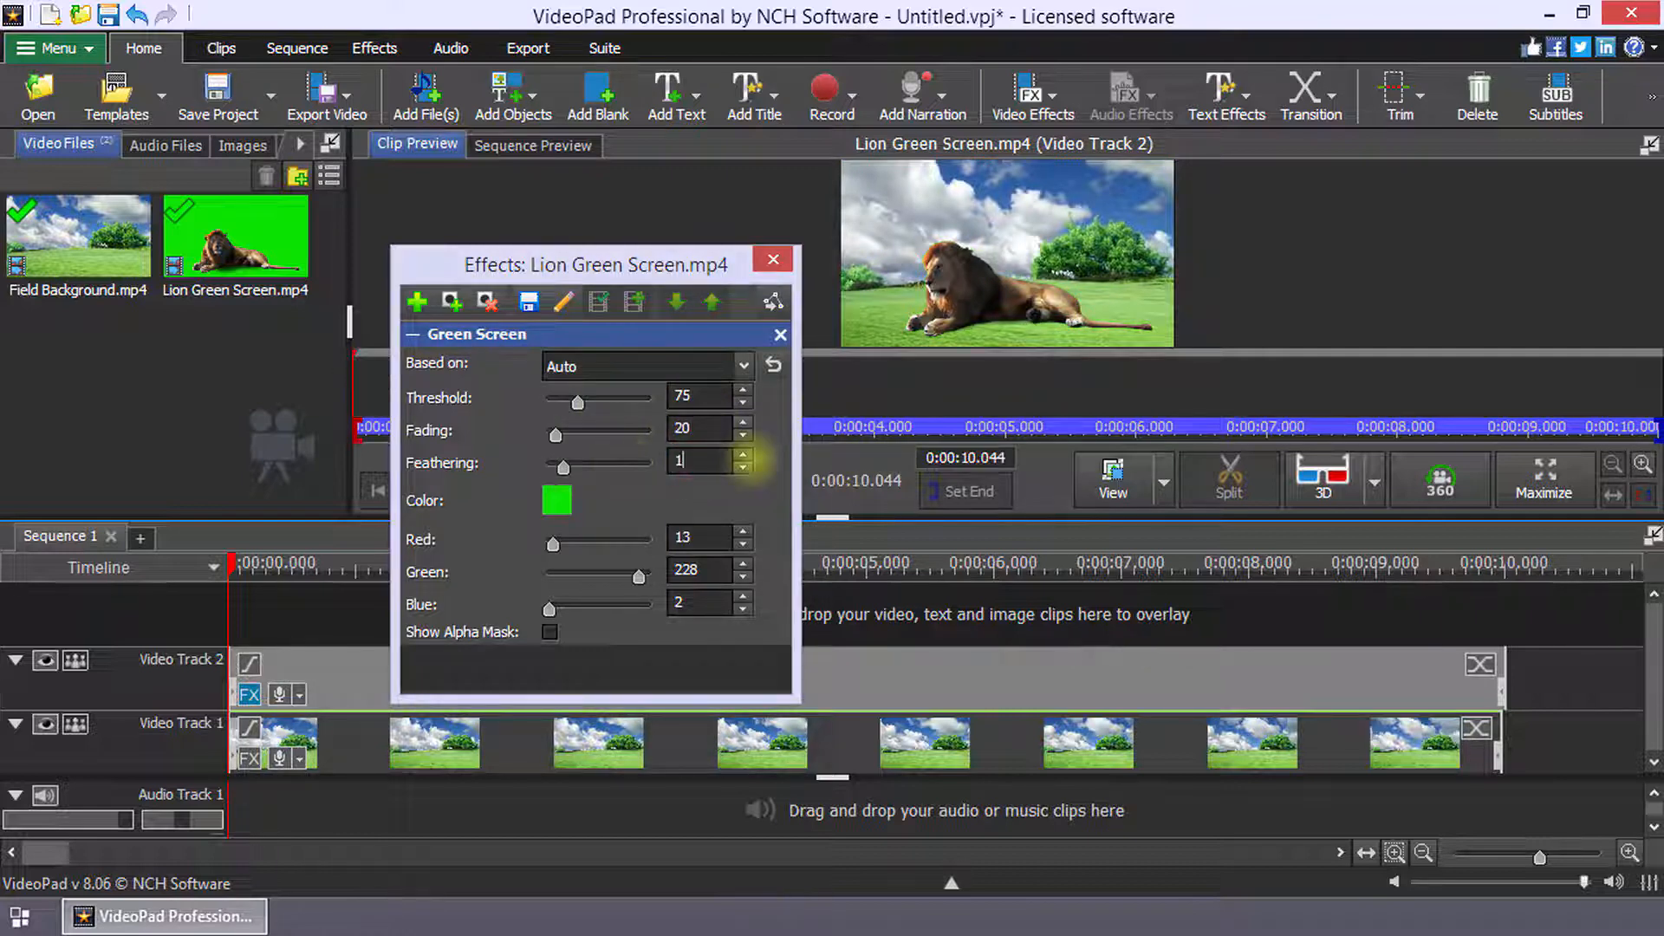
click(743, 455)
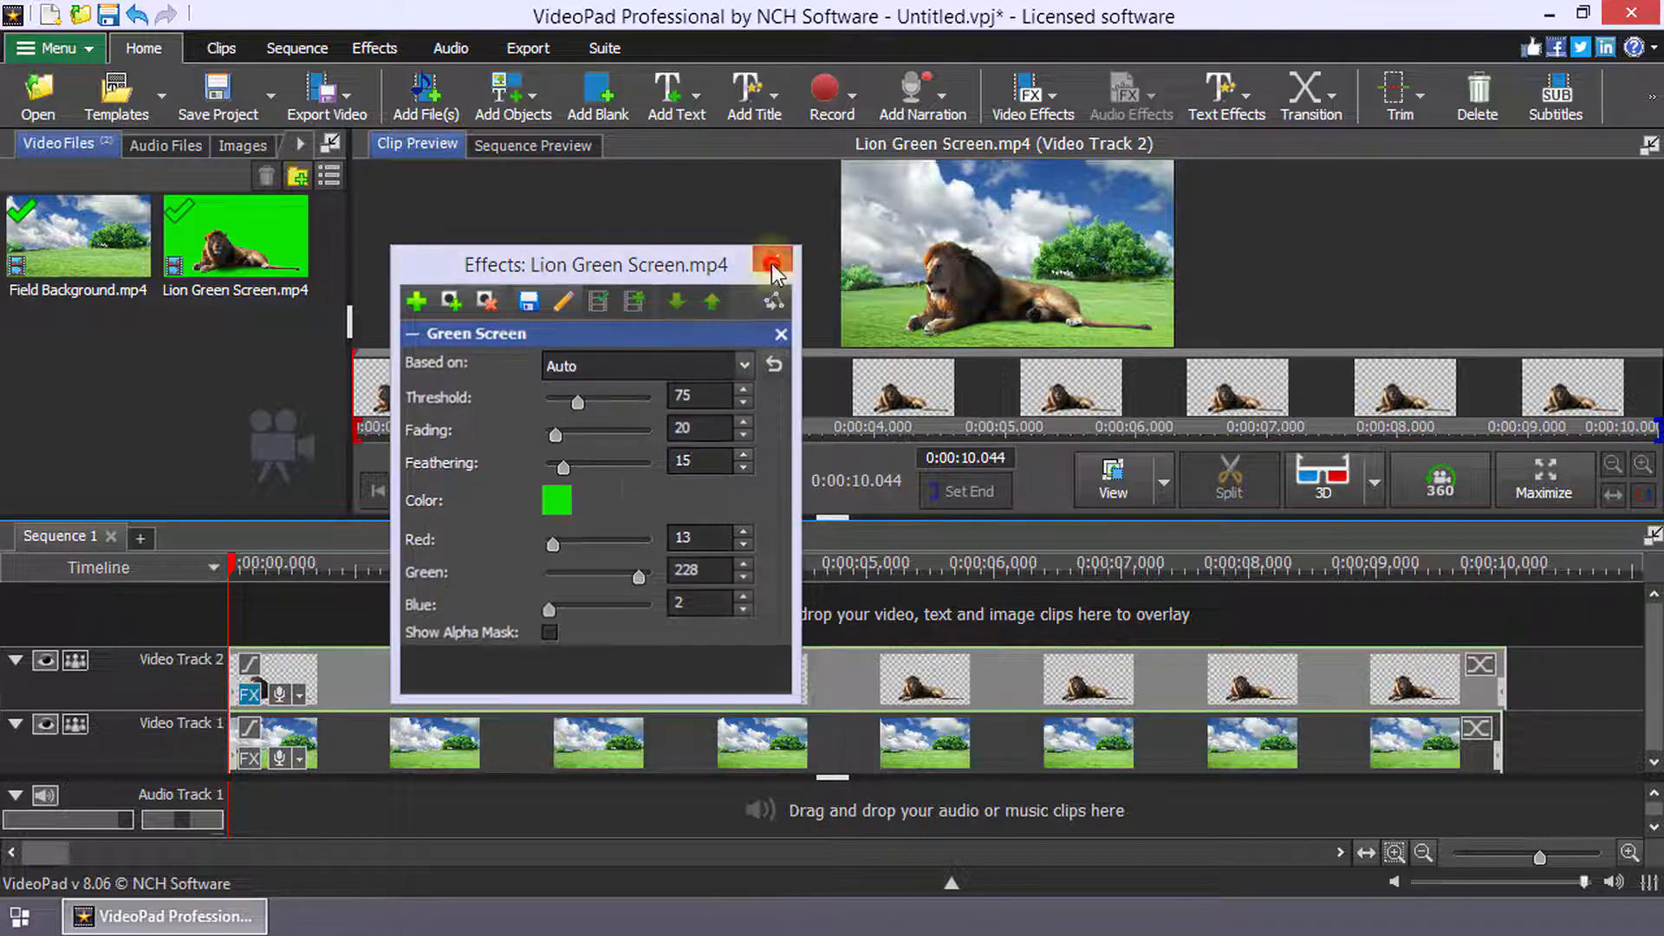
click(772, 264)
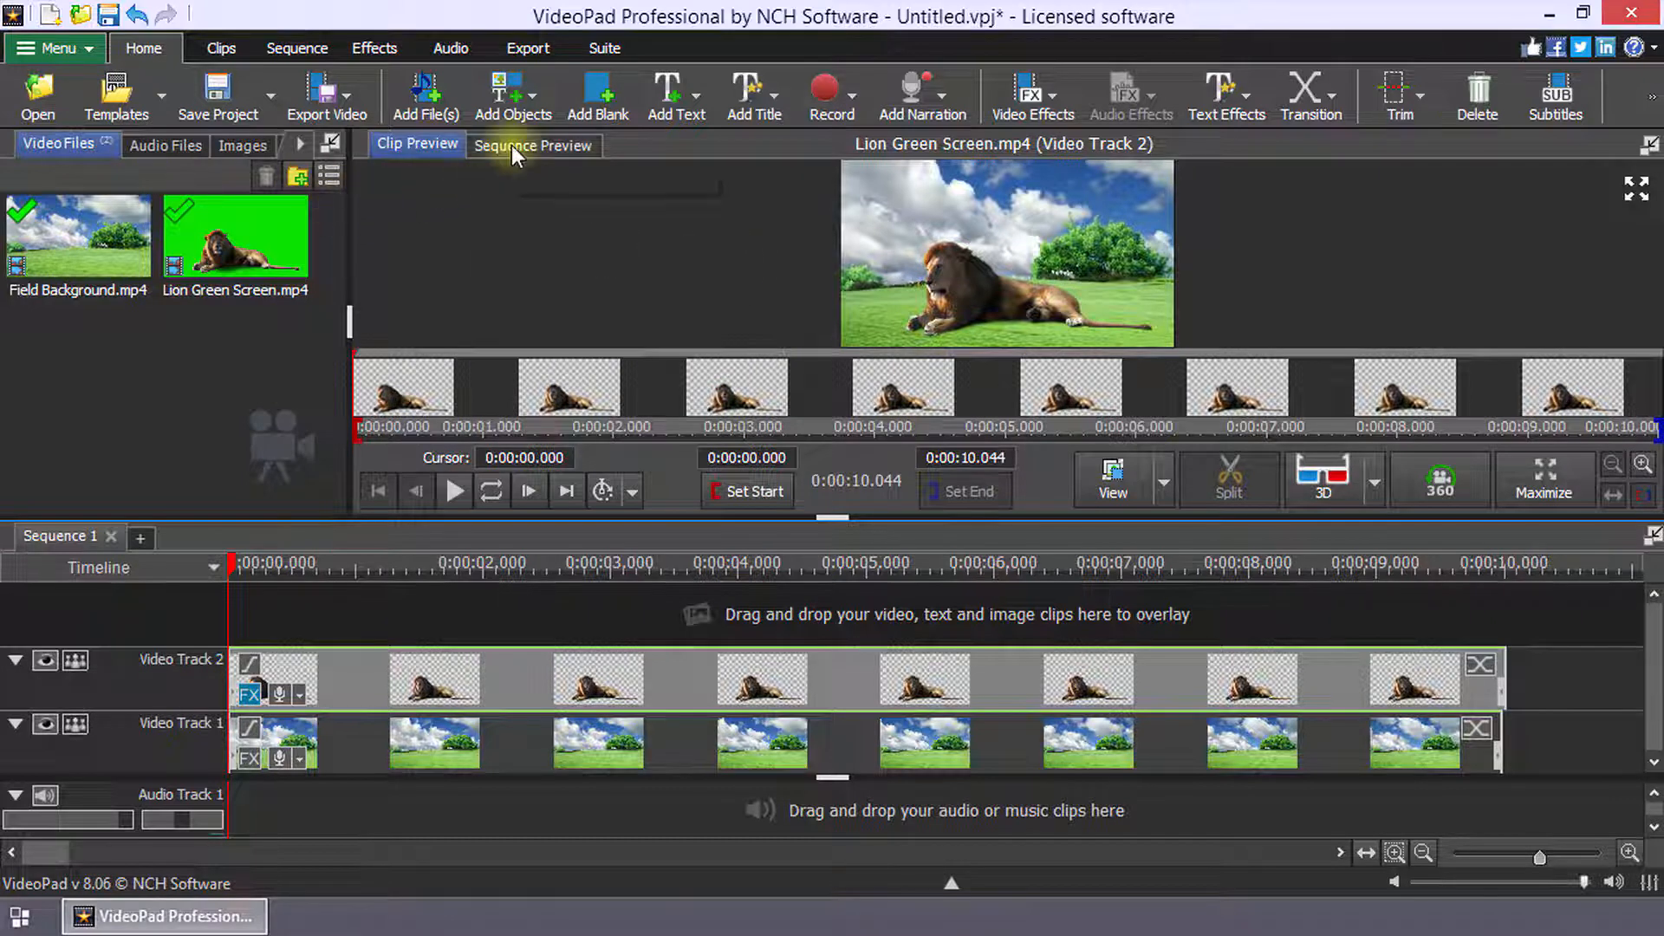
Scrub through Sequence Preview to check the keyed lion over the field
click(534, 145)
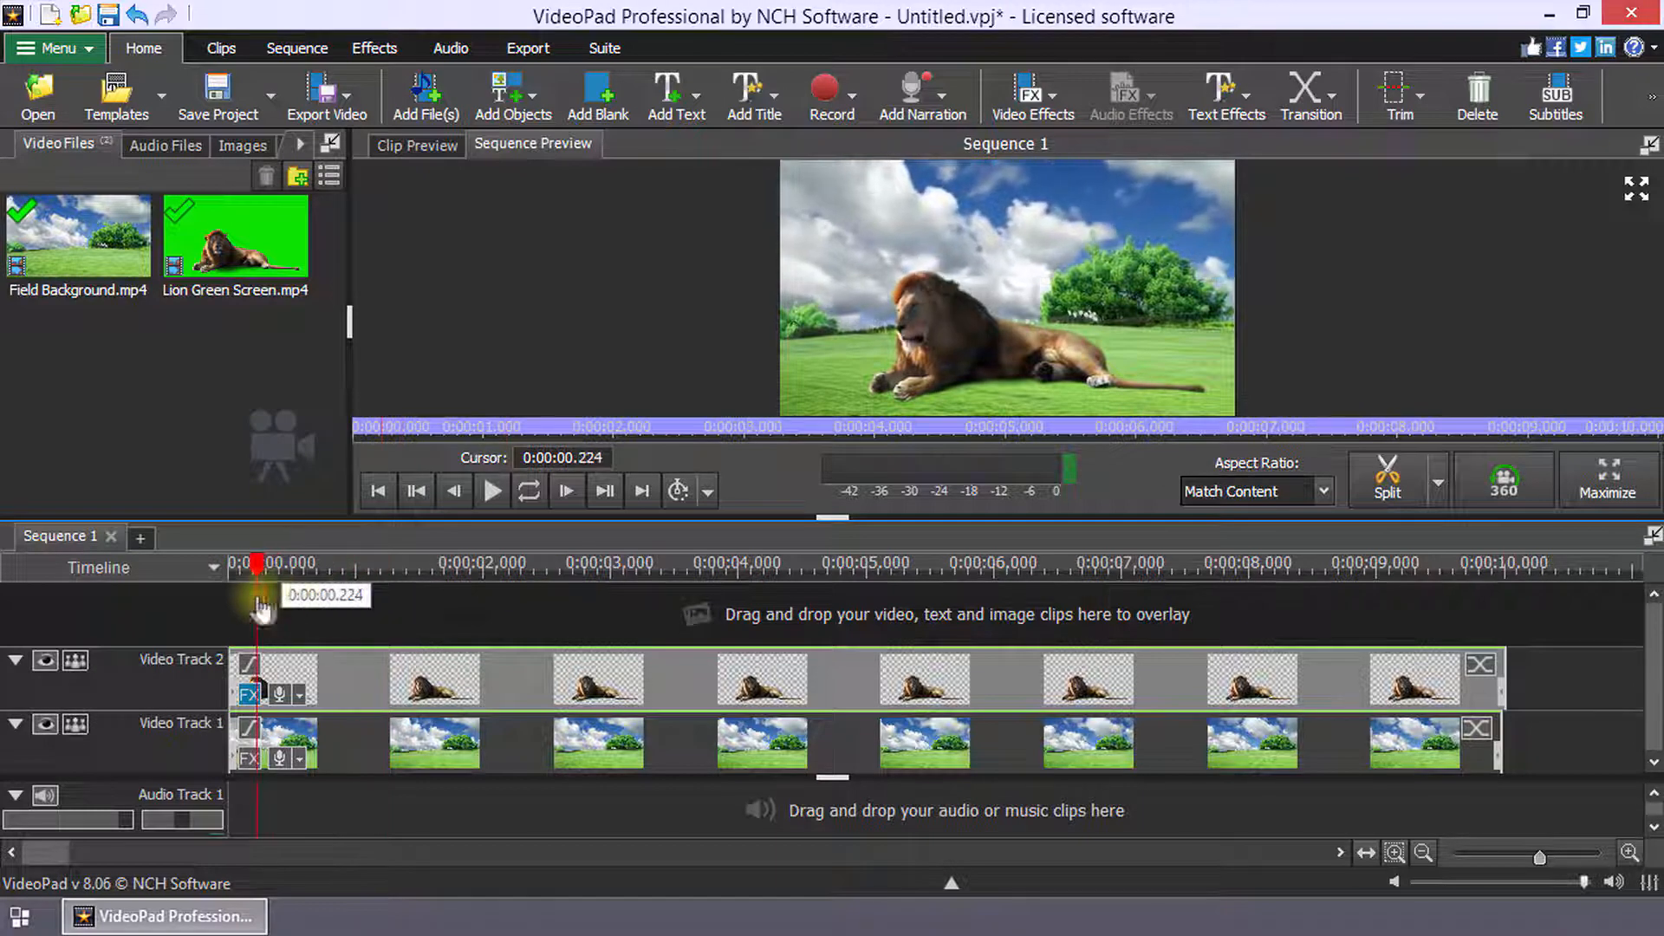
drag(255, 594, 722, 594)
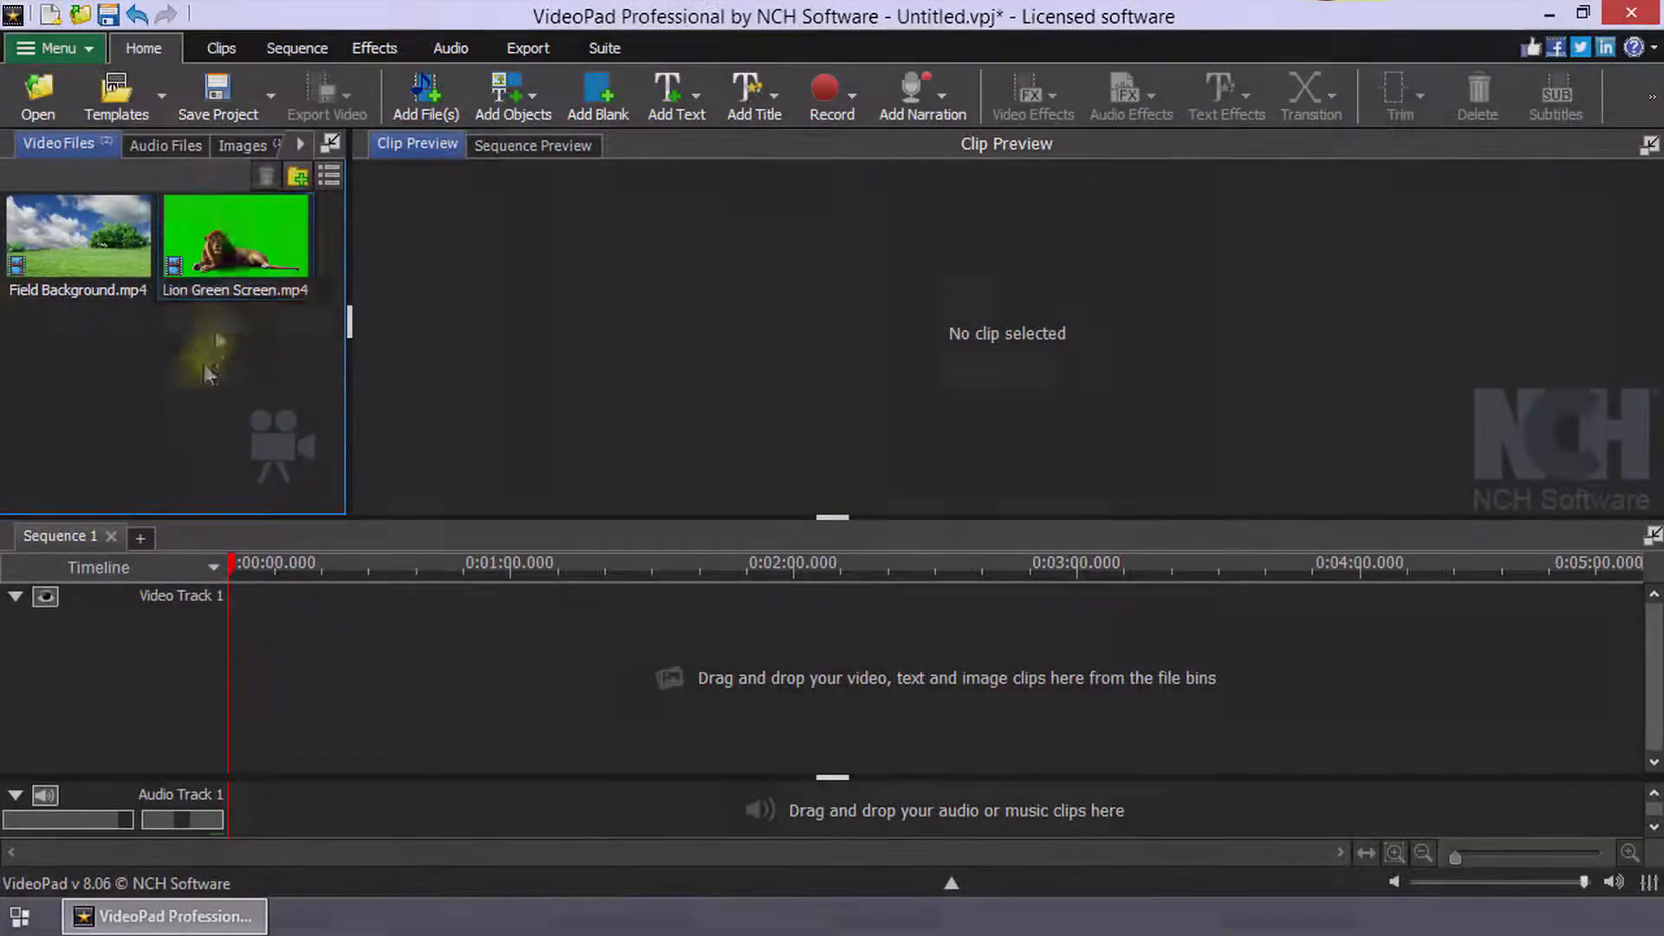
Browse the Images bin, then return to the Video Files bin
click(242, 146)
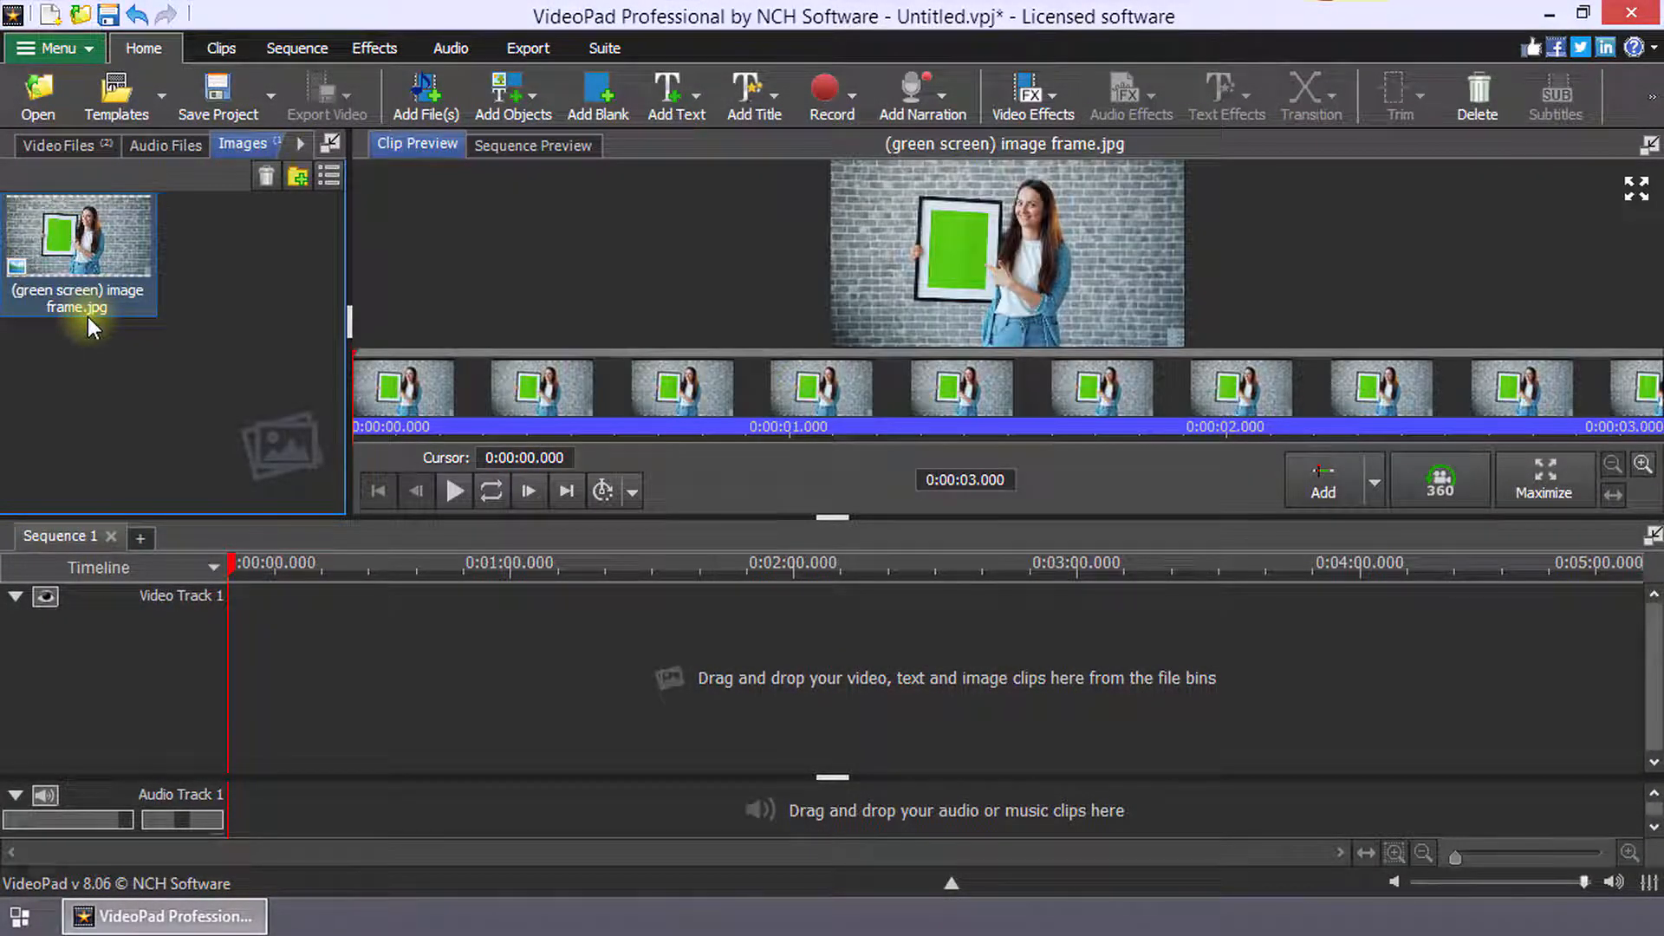
click(58, 146)
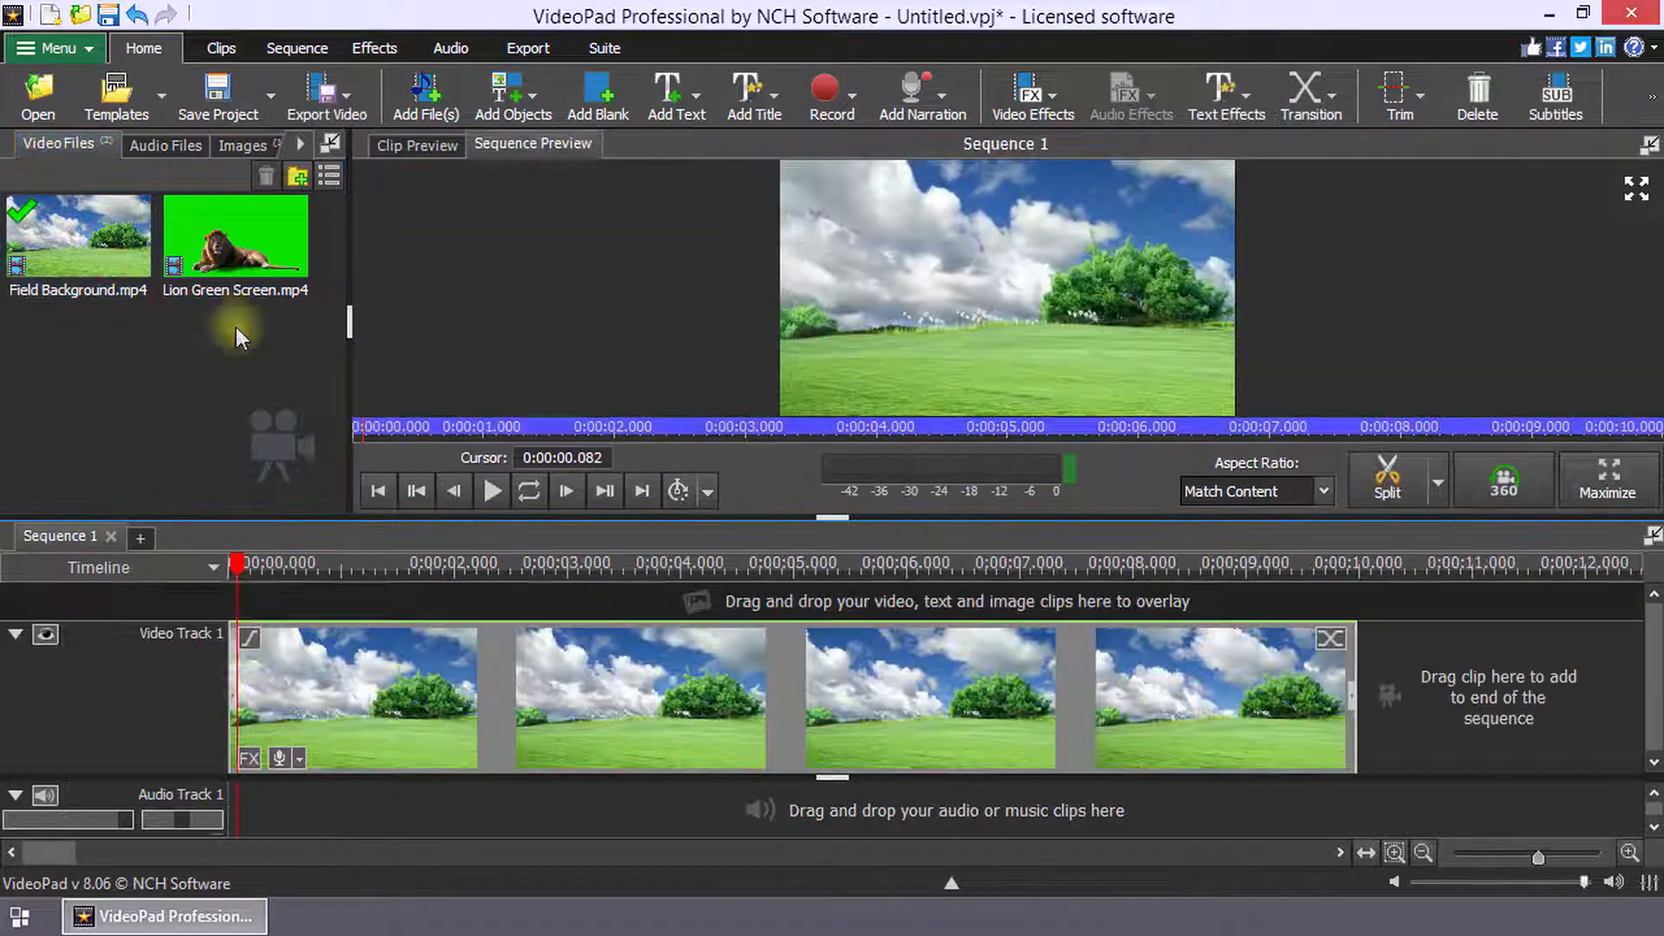
Place Lion Green Screen.mp4 on the overlay track above the field and open its effects
drag(235, 233, 245, 657)
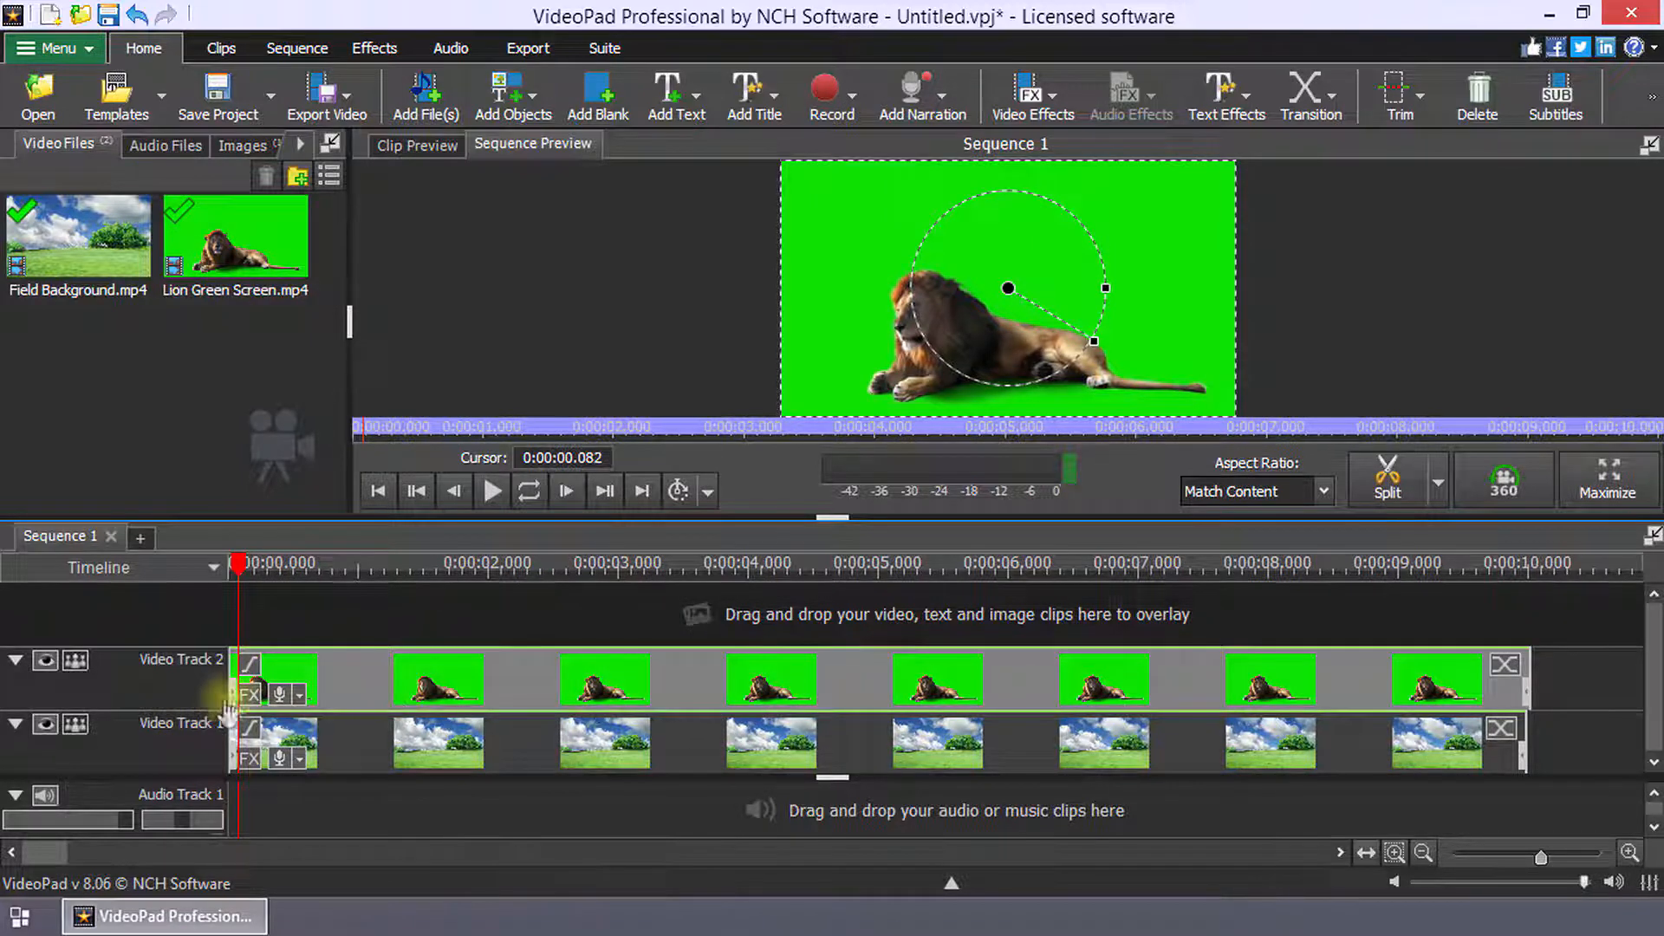
click(251, 693)
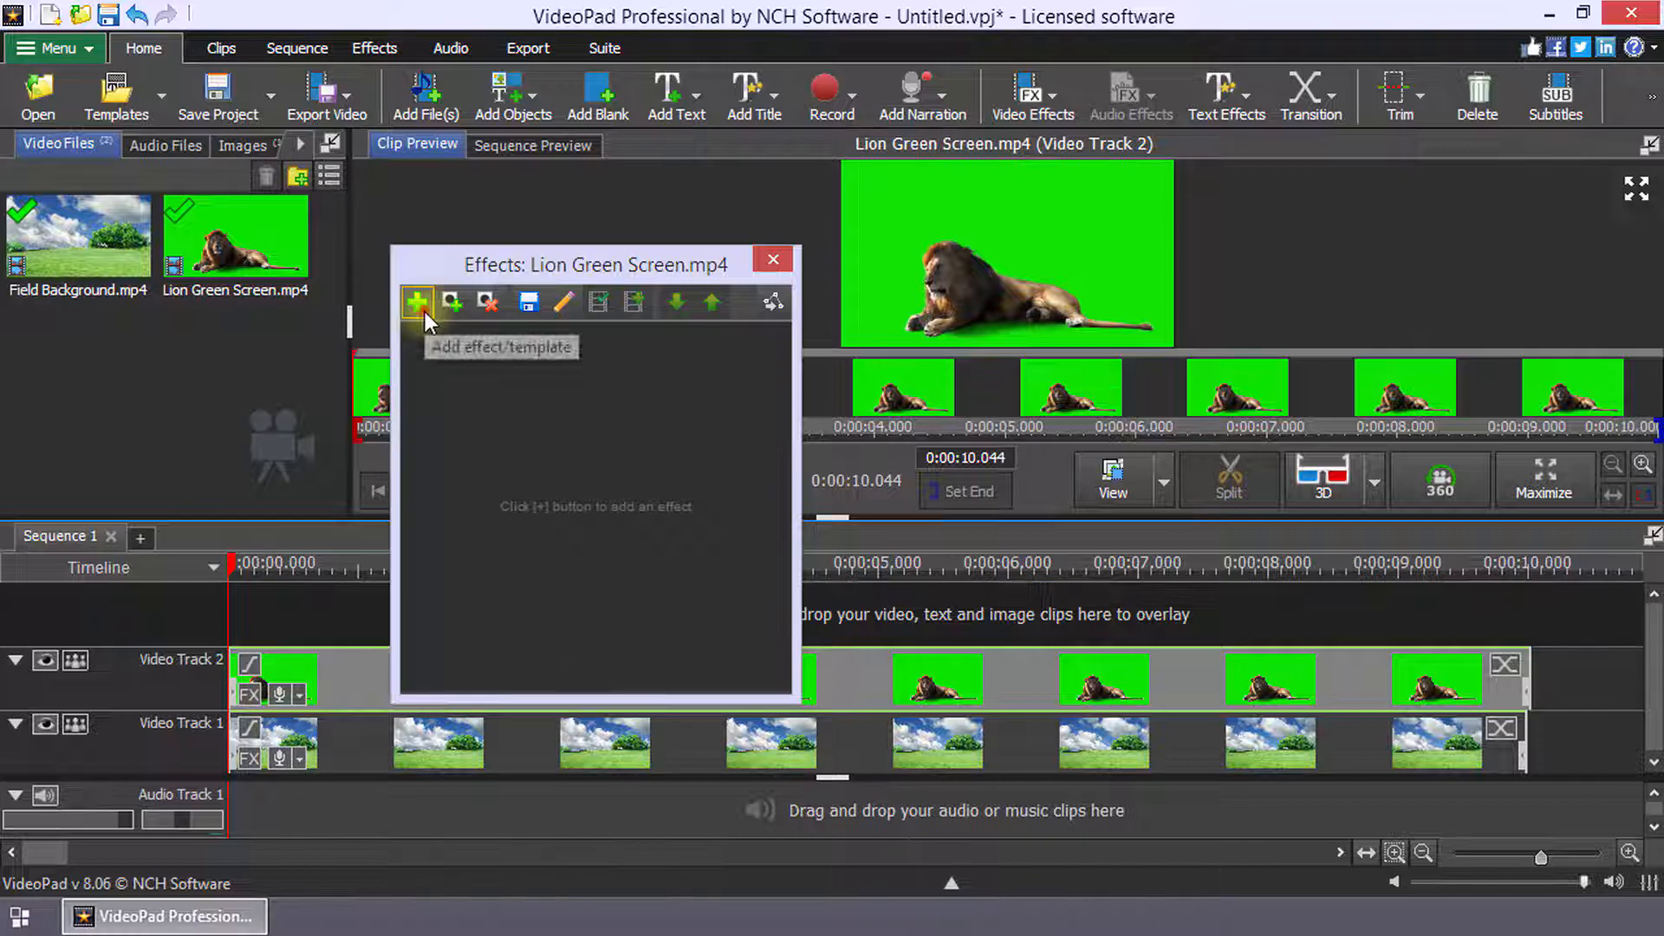
Add a Green Screen effect, try Color + Brightness keying, then revert to Auto
click(417, 302)
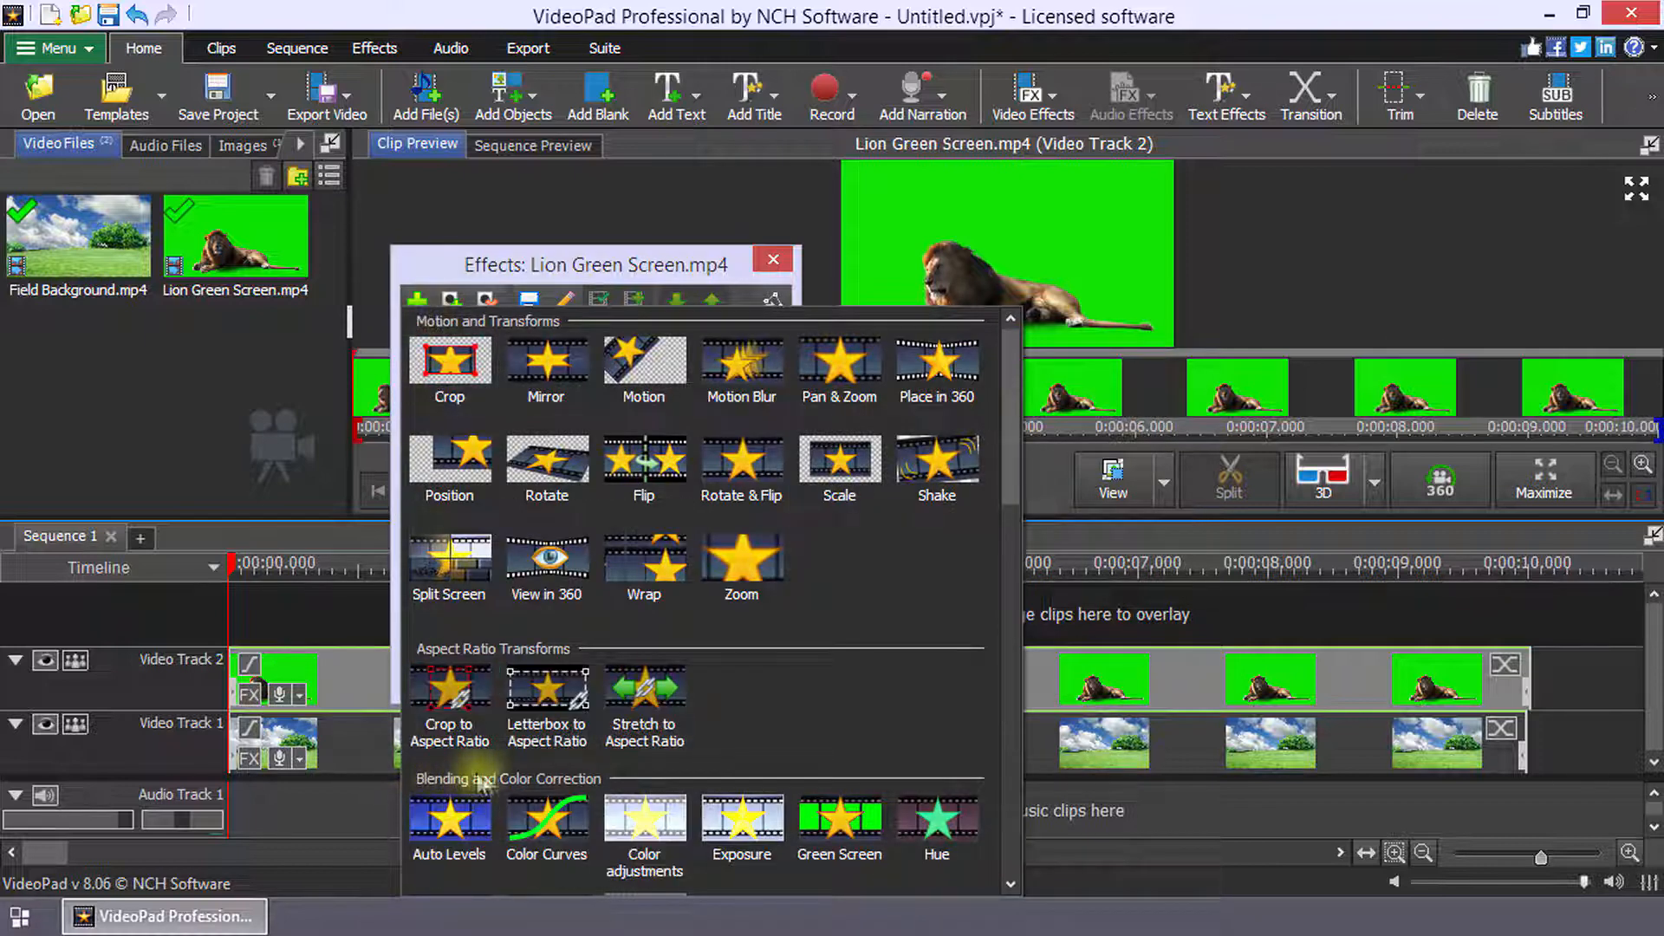
scroll(down, 3)
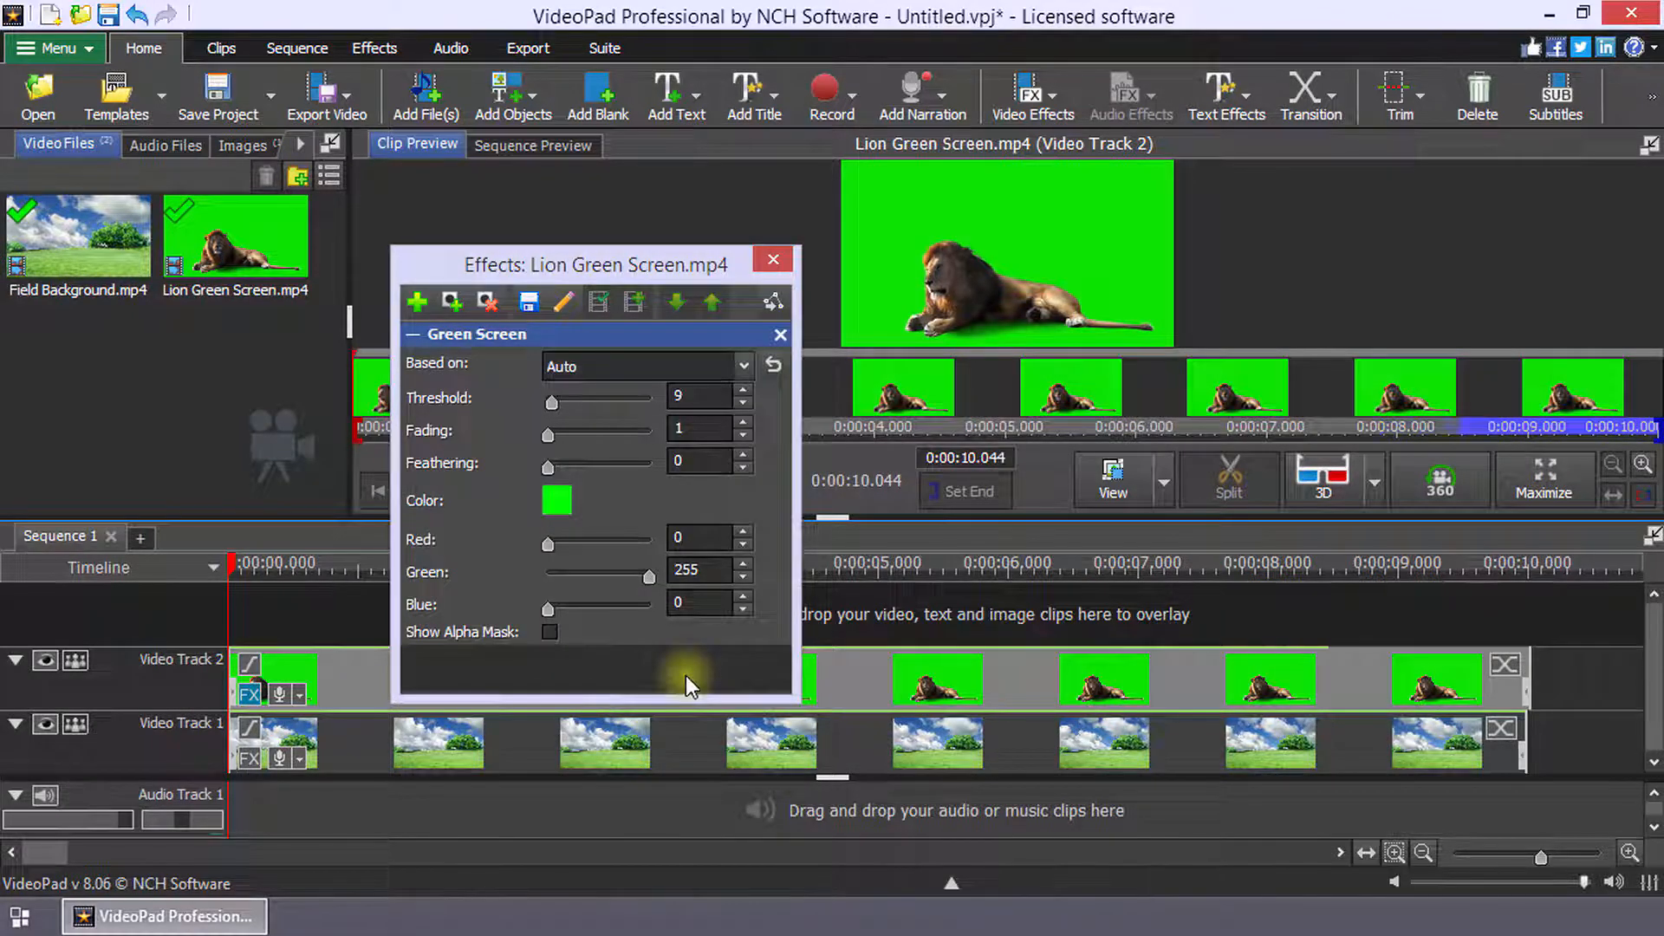
click(747, 365)
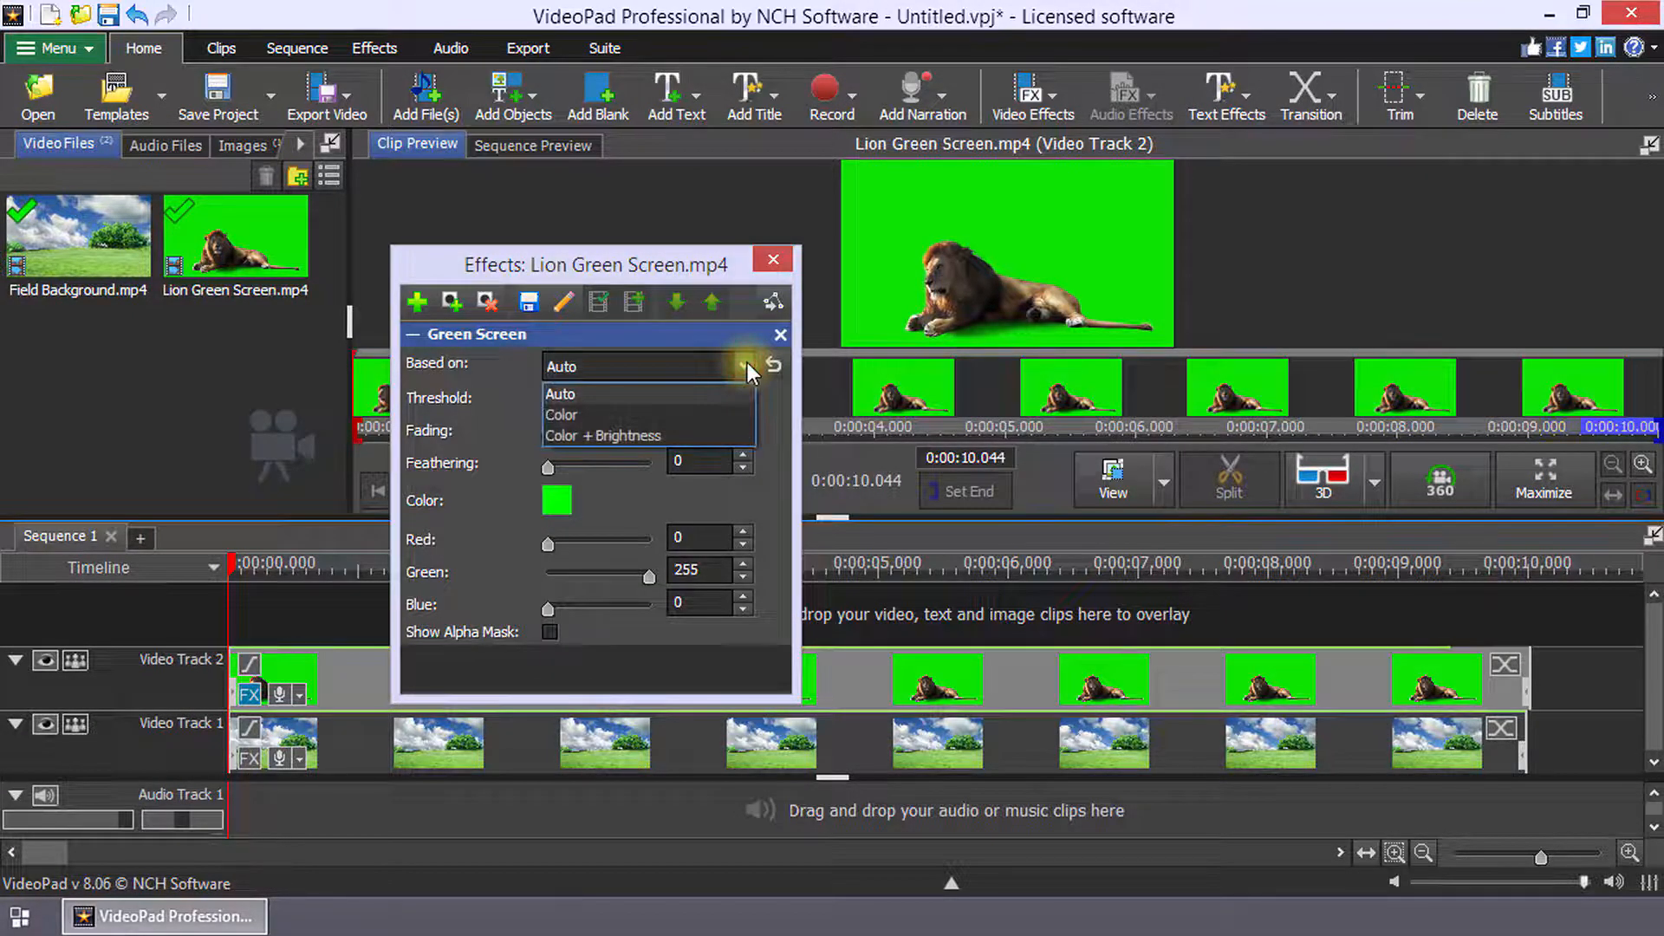
click(561, 415)
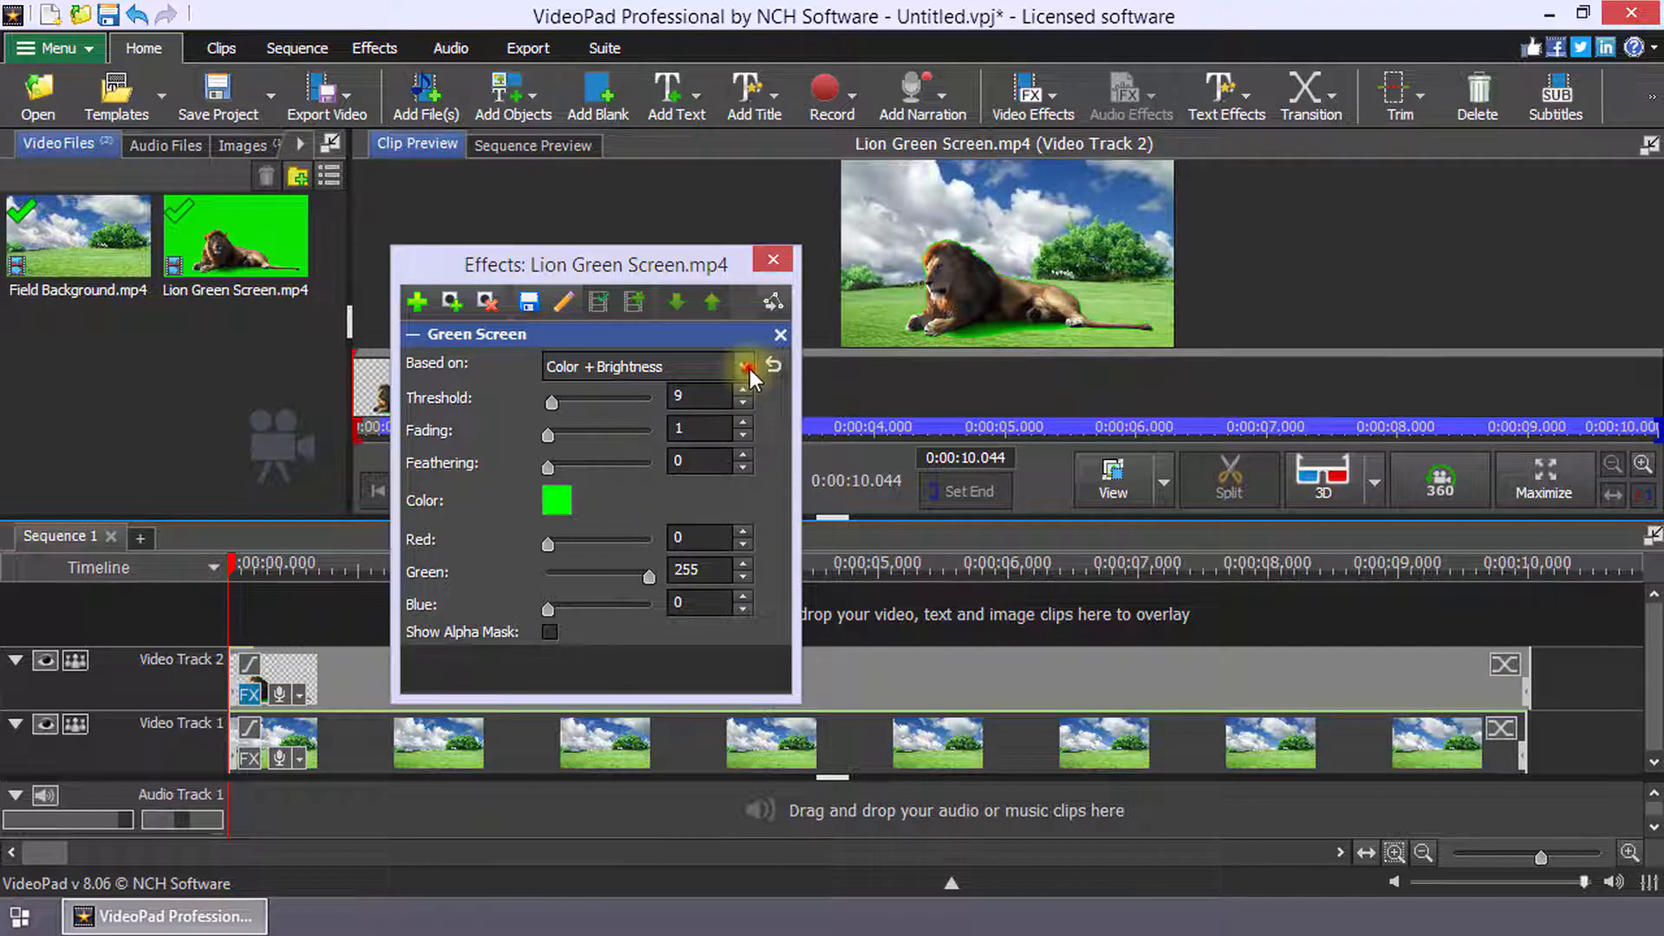
click(747, 364)
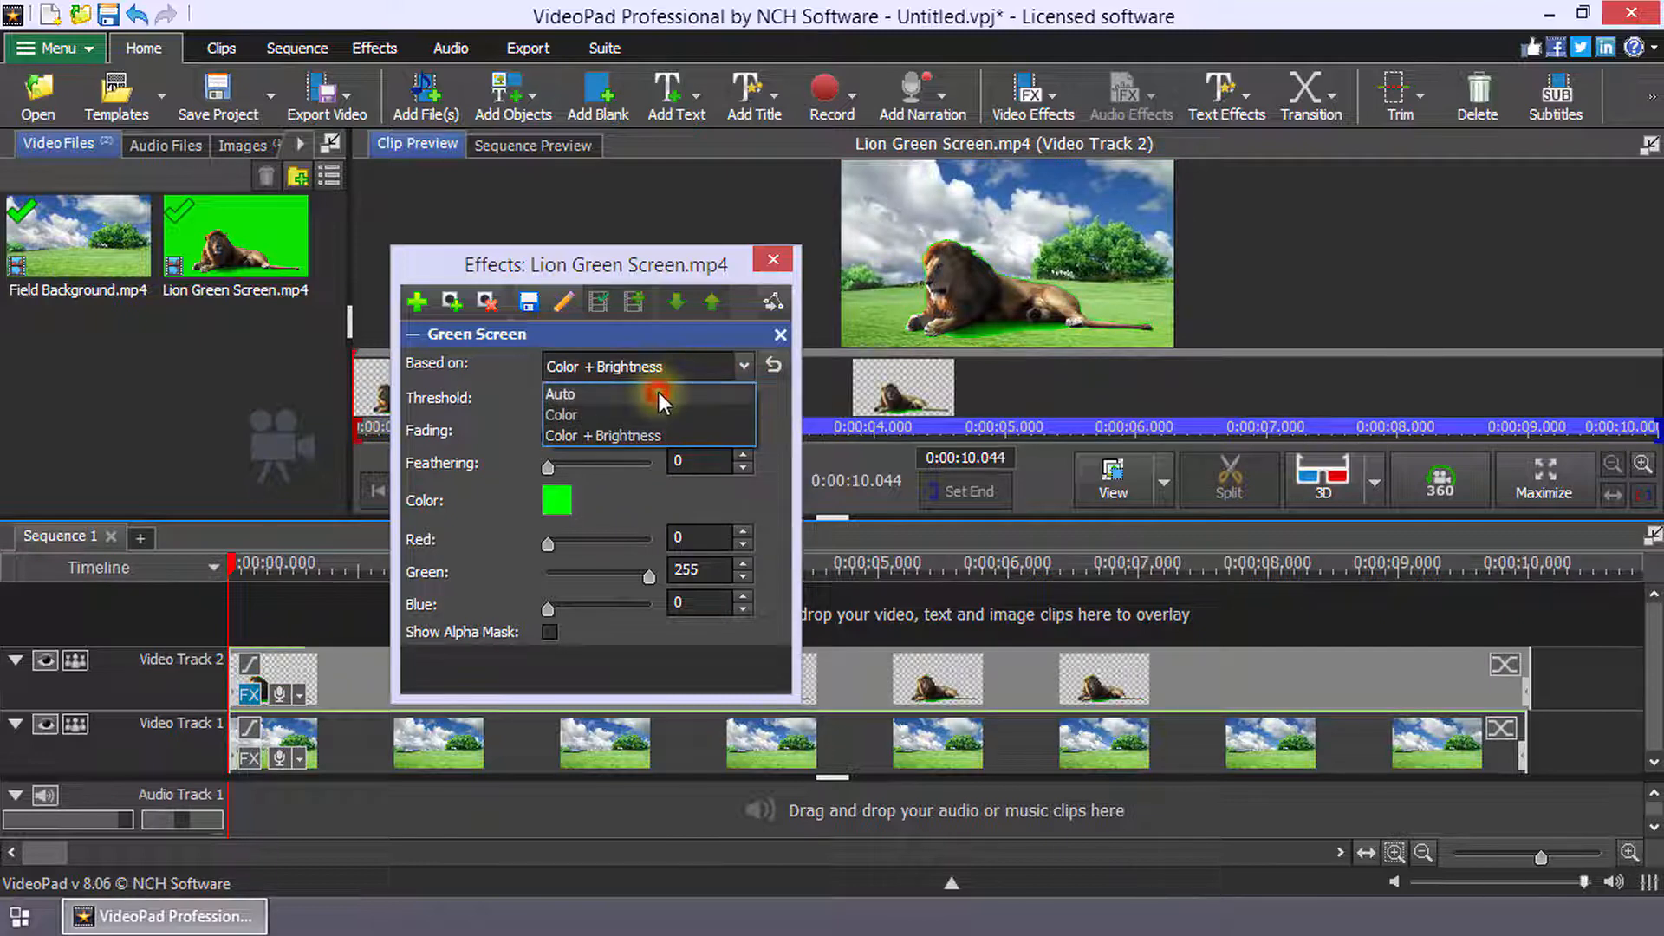
click(563, 394)
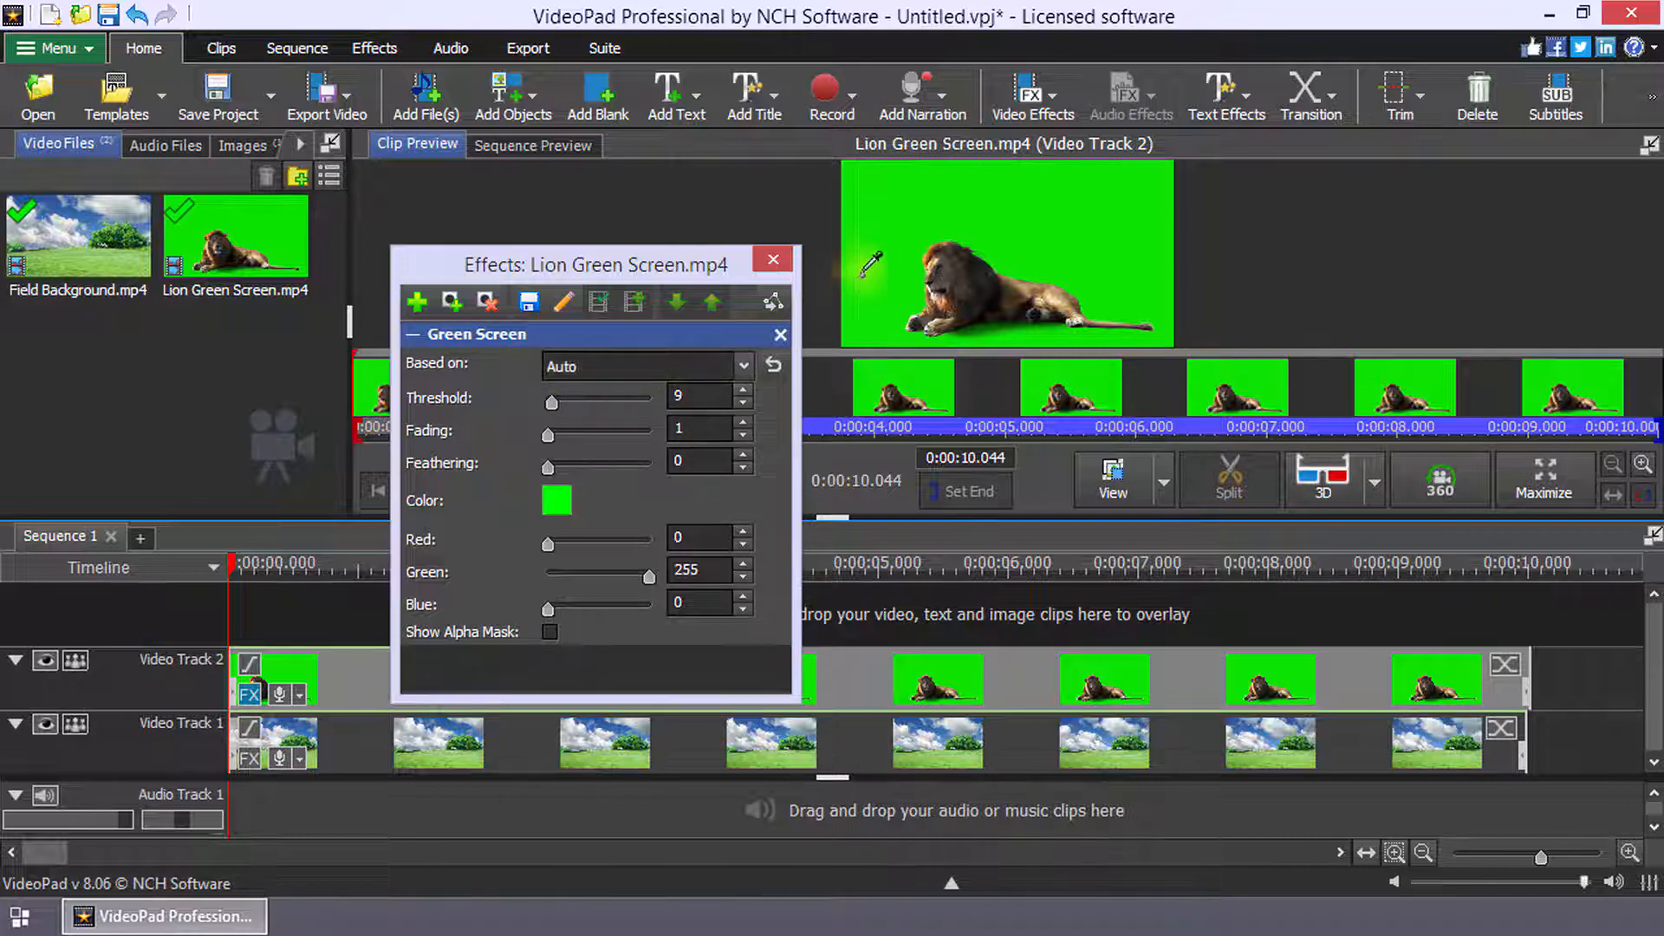
Sample the green backdrop and set threshold 40, fading 20 and feathering 15
click(891, 228)
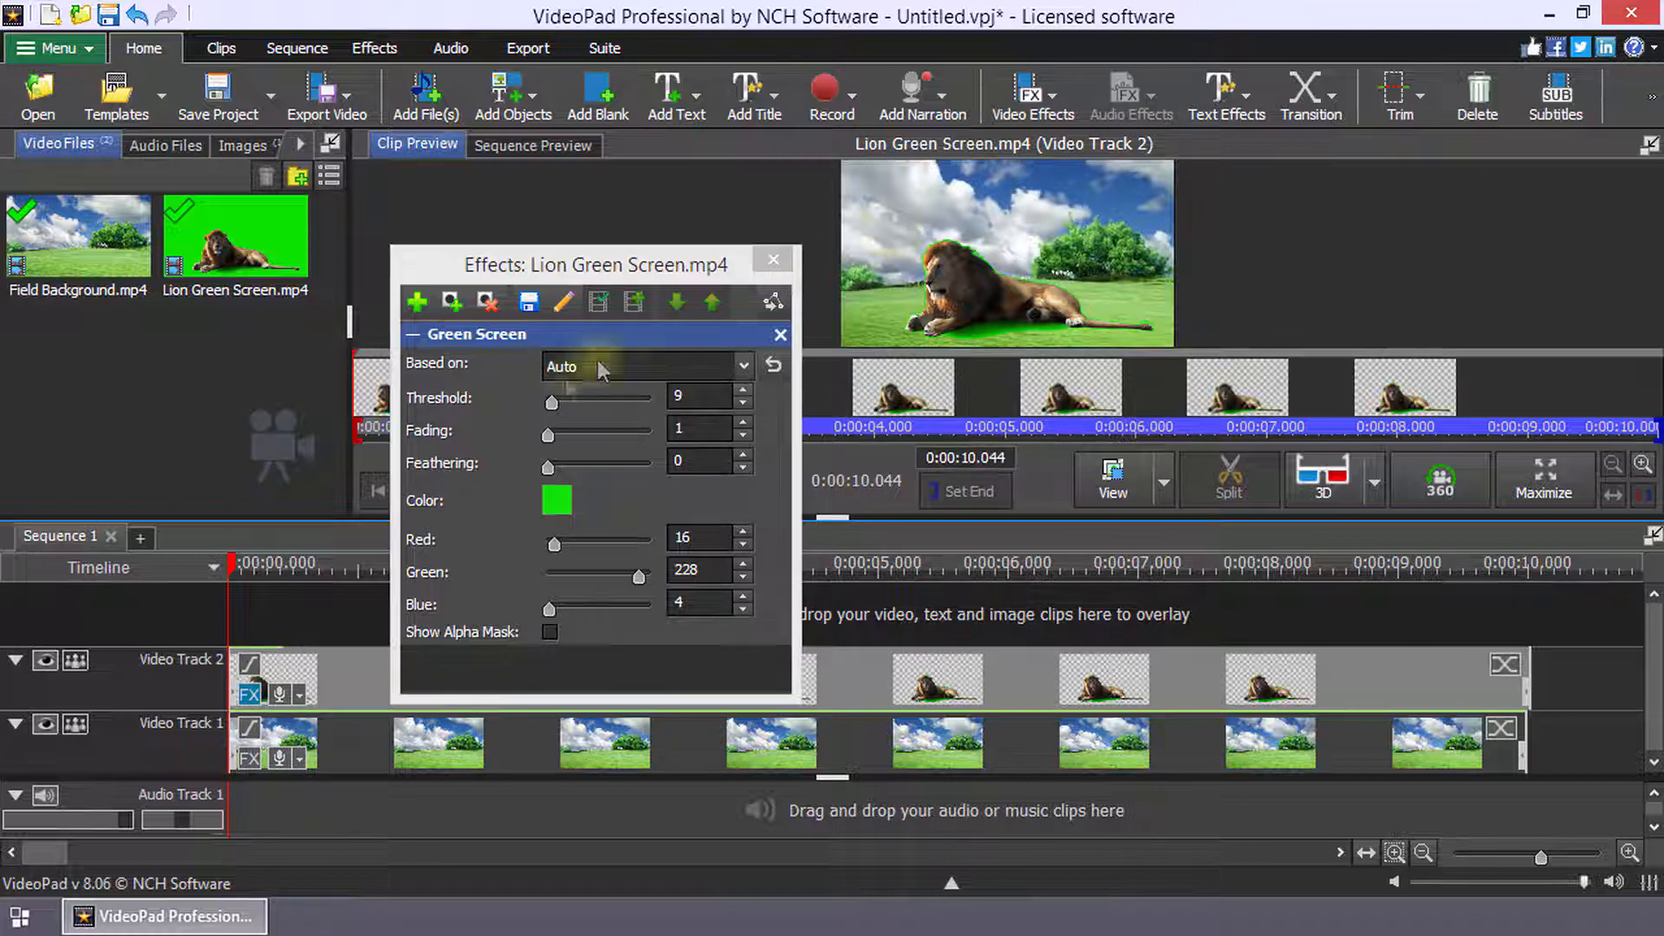
drag(551, 402, 566, 401)
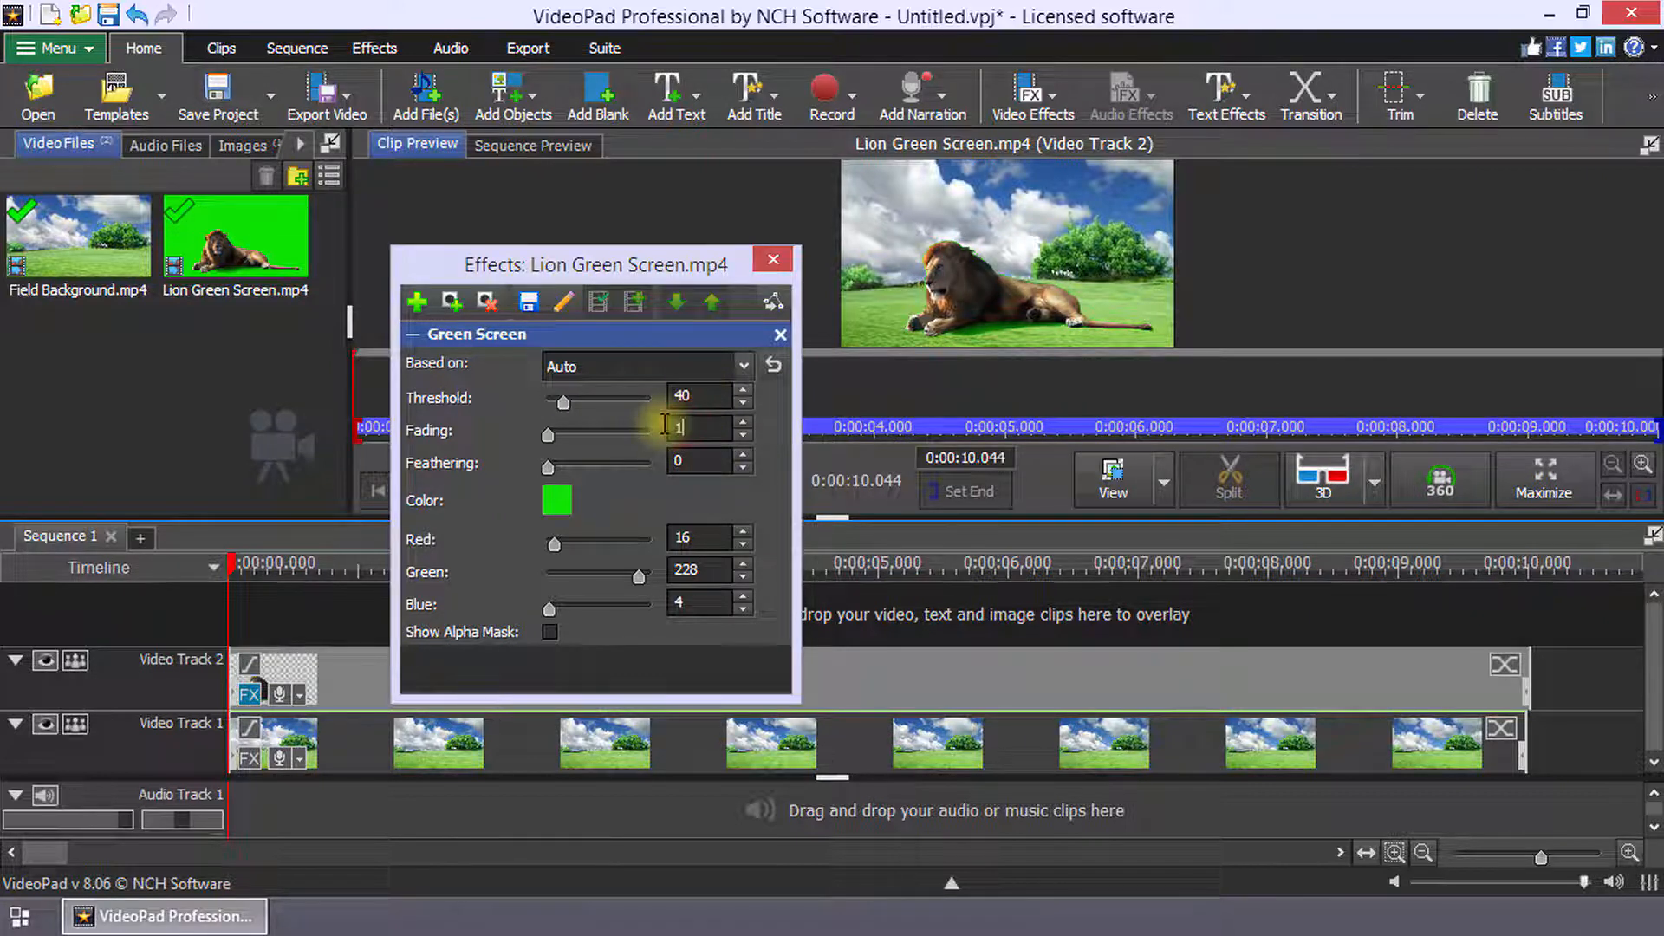
text(15)
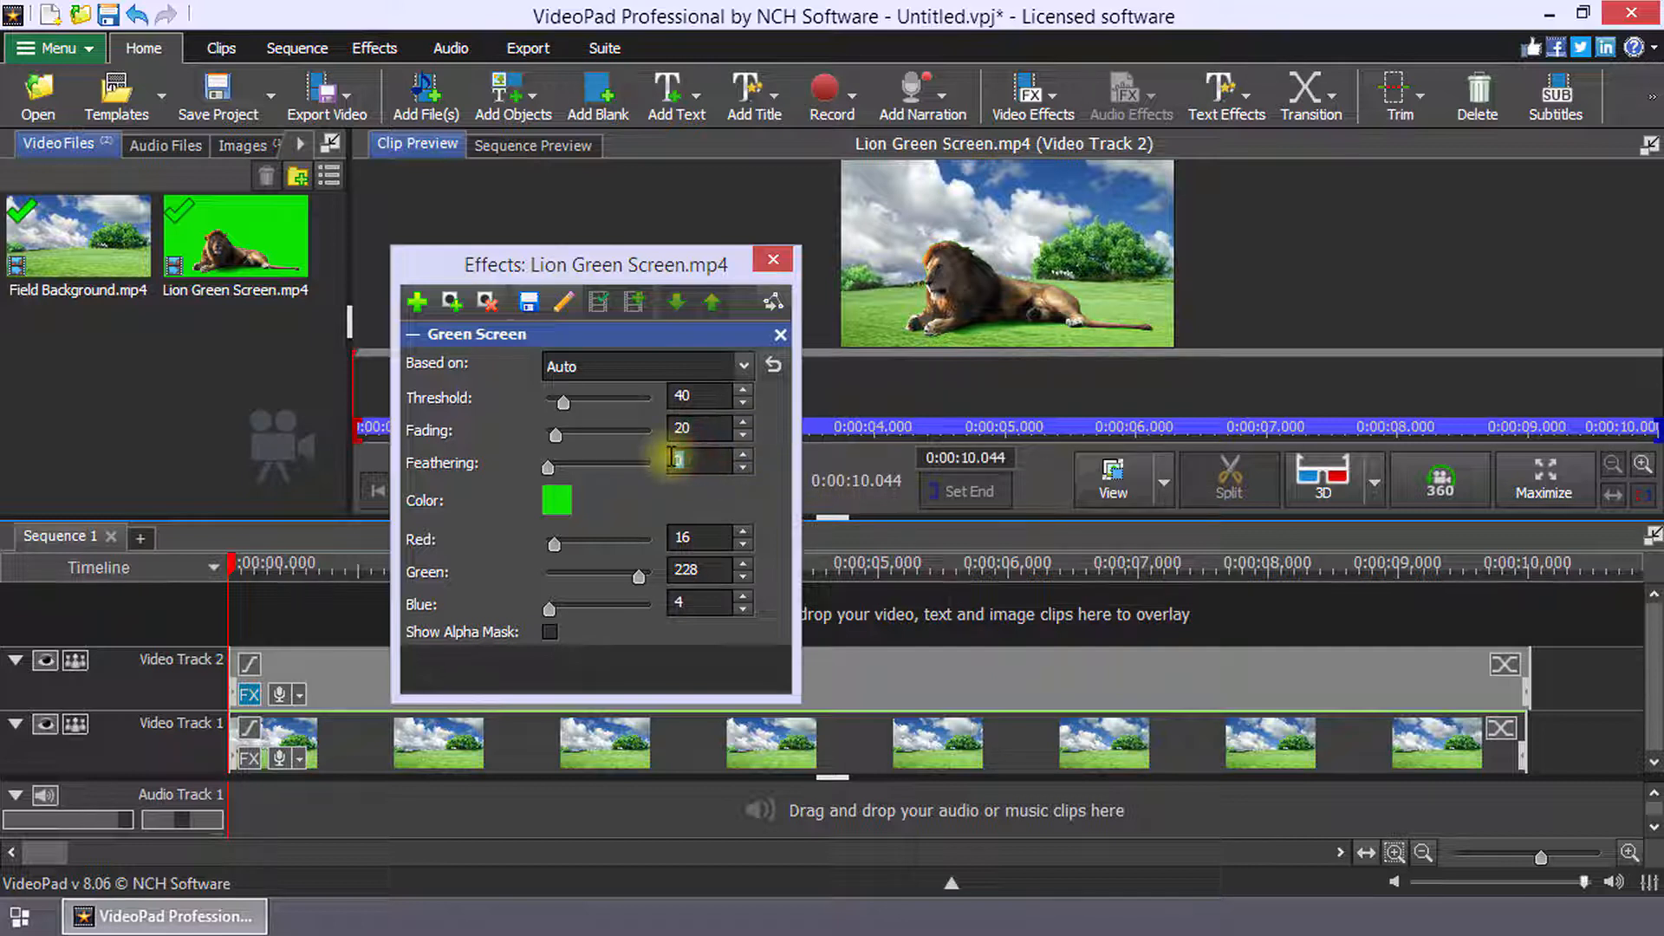
text(15)
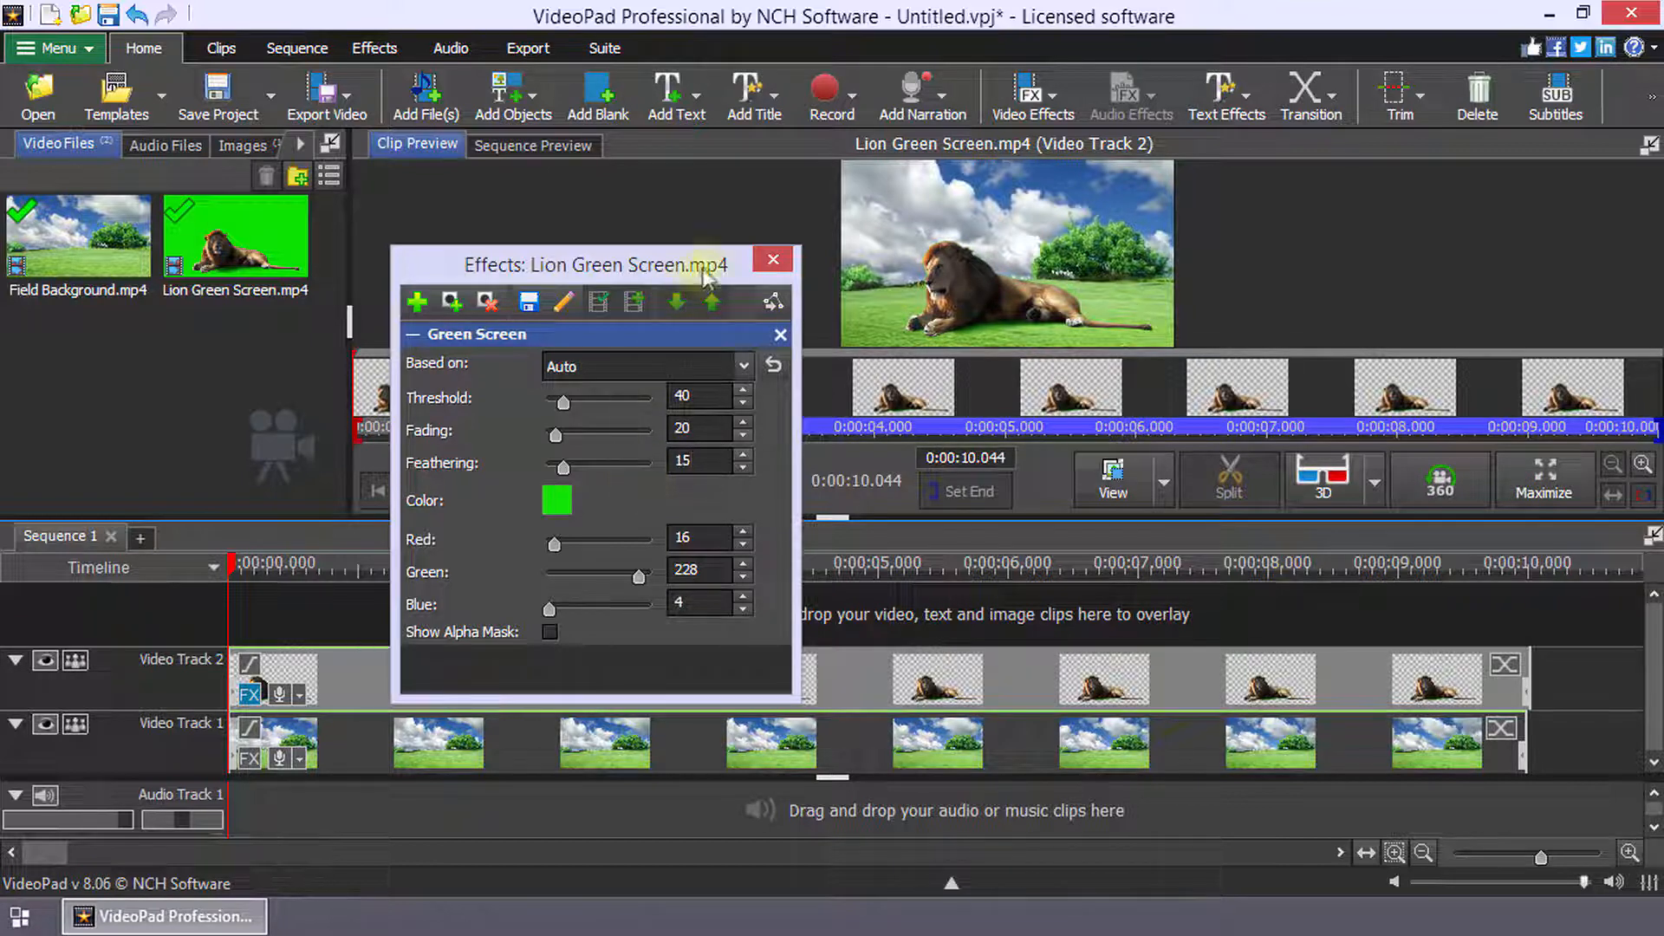
Close the effects window and play Sequence 1 to review the keyed lion
click(533, 145)
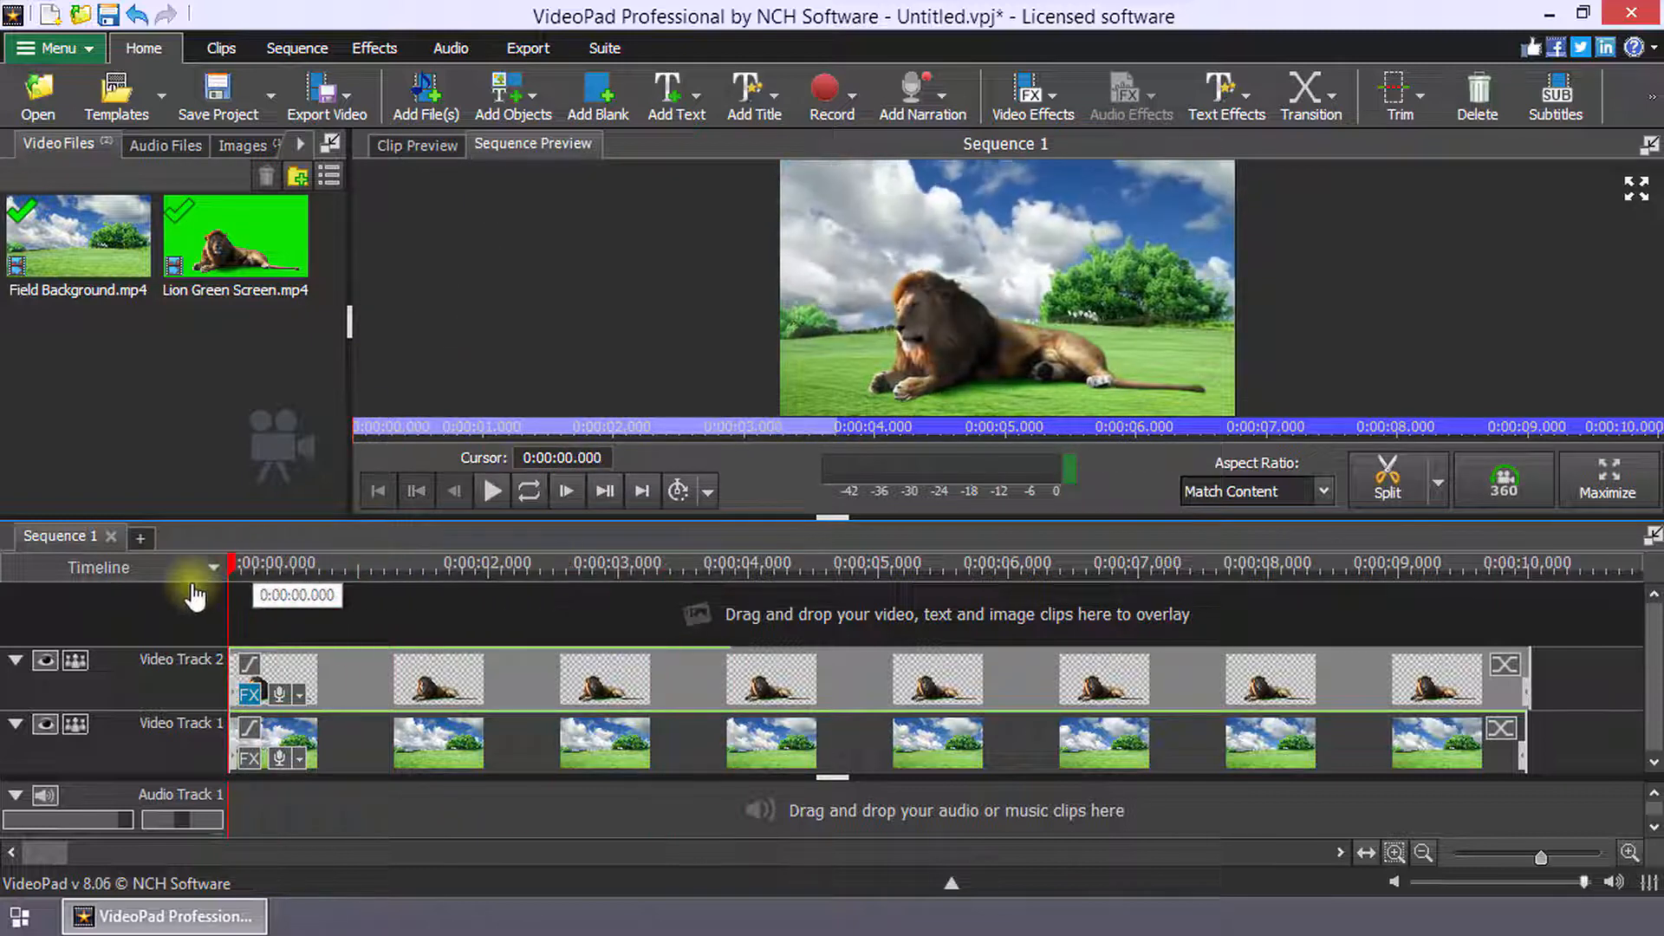
mouse_move(492, 490)
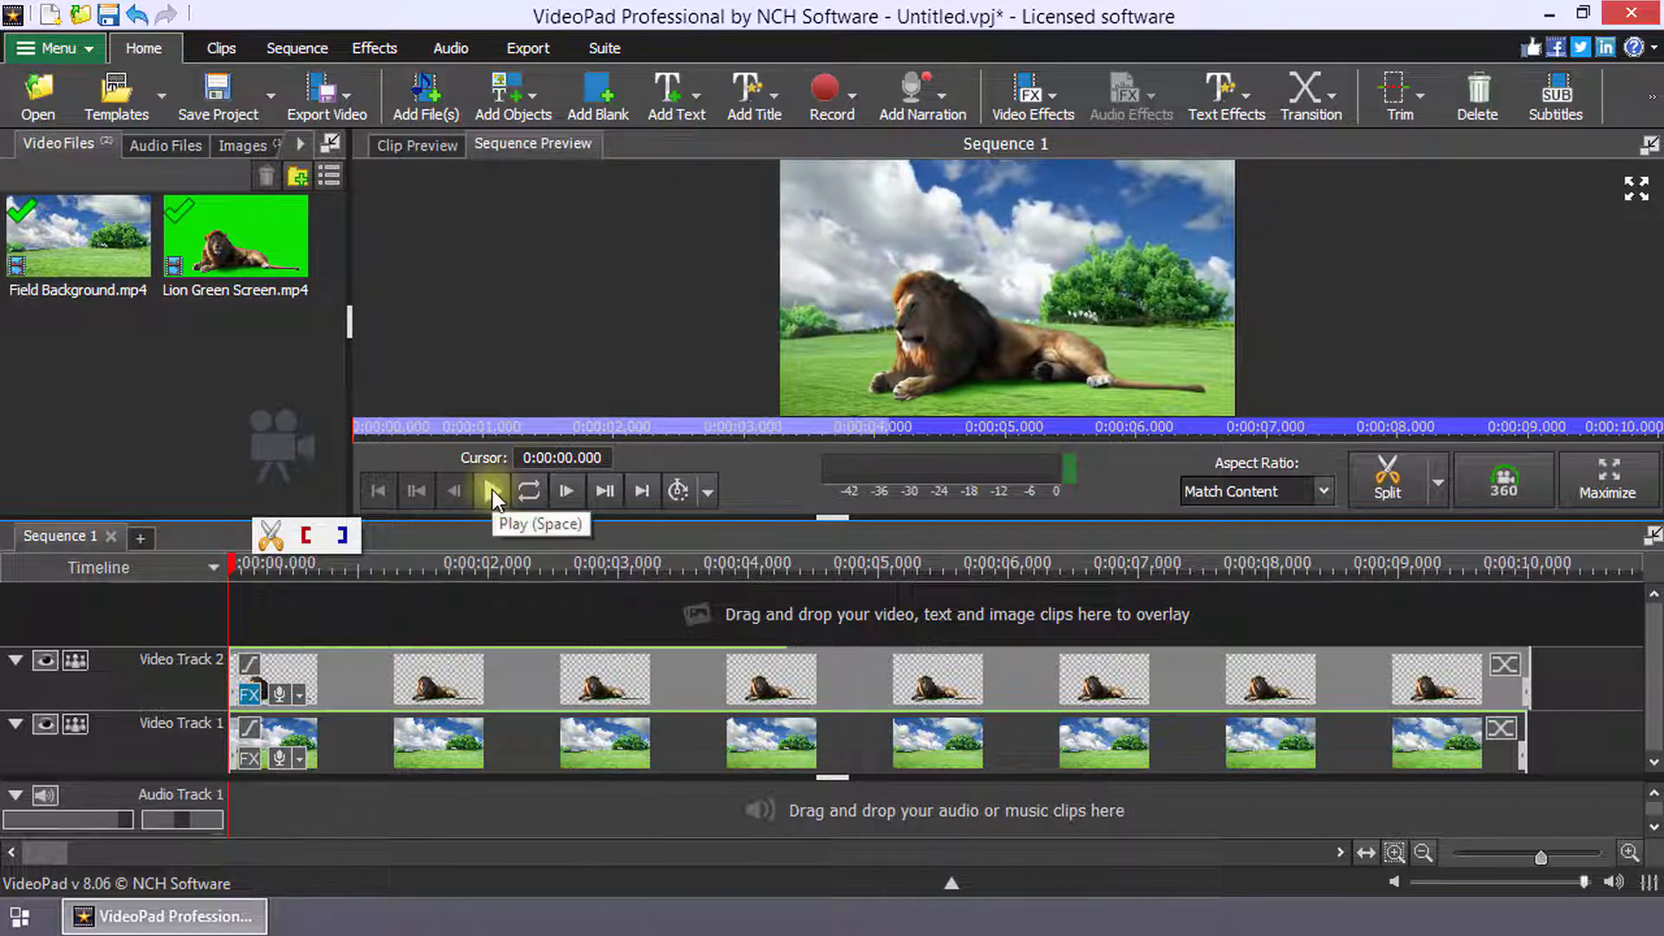
click(492, 491)
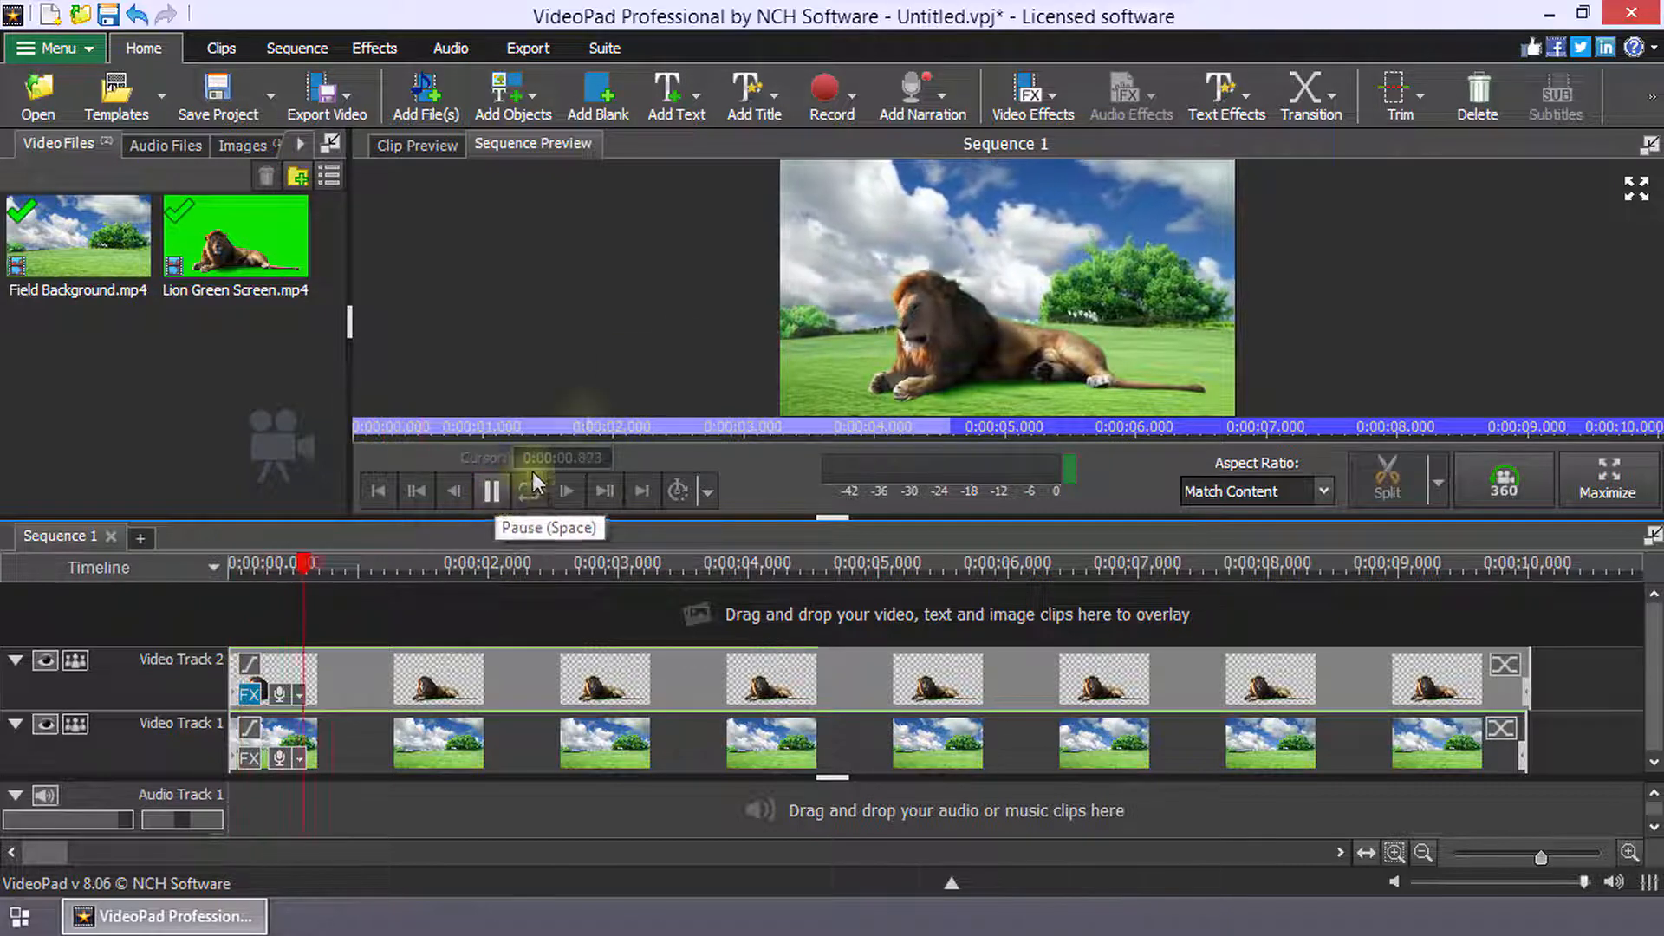